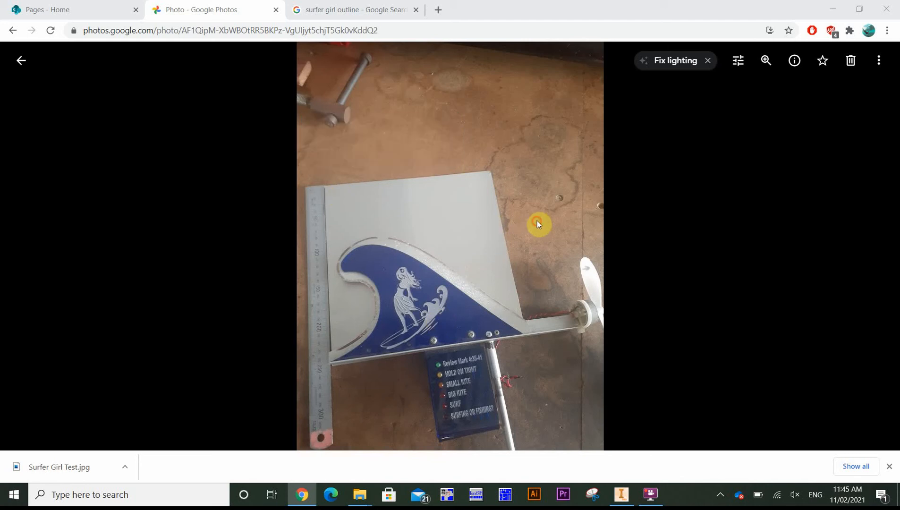
{"action": "mouse_move", "coordinate": [431, 282]}
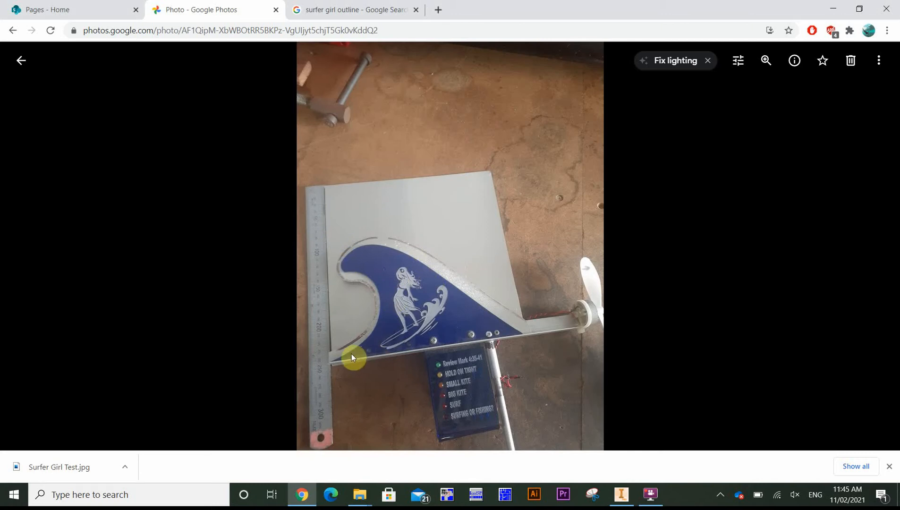
{"action": "mouse_move", "coordinate": [368, 356]}
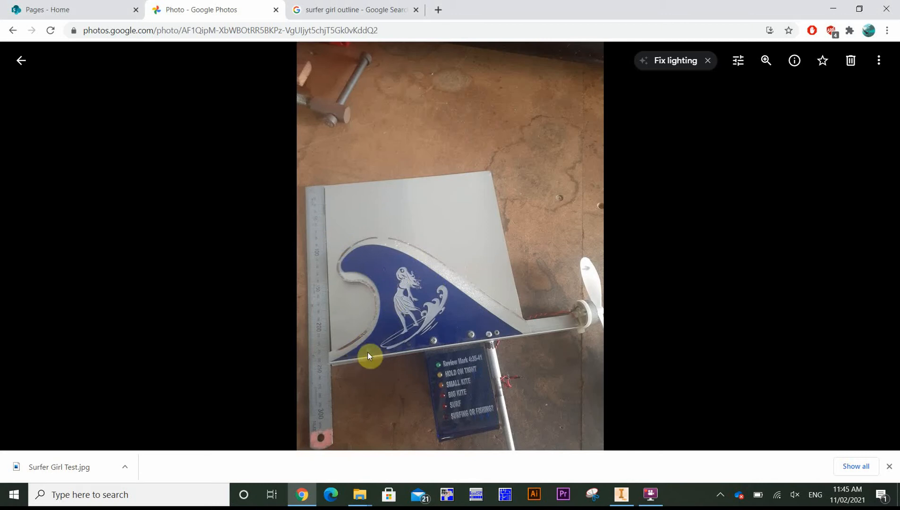
{"action": "mouse_move", "coordinate": [419, 292]}
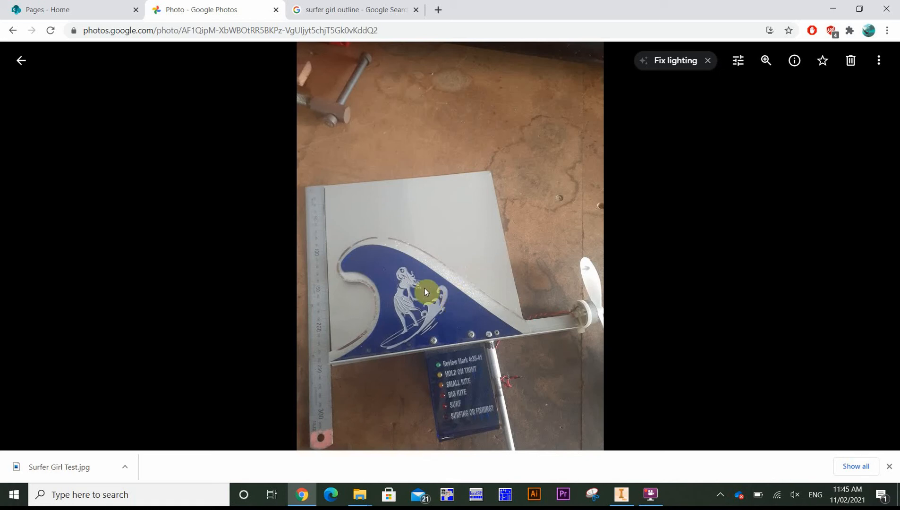
{"action": "mouse_move", "coordinate": [412, 270]}
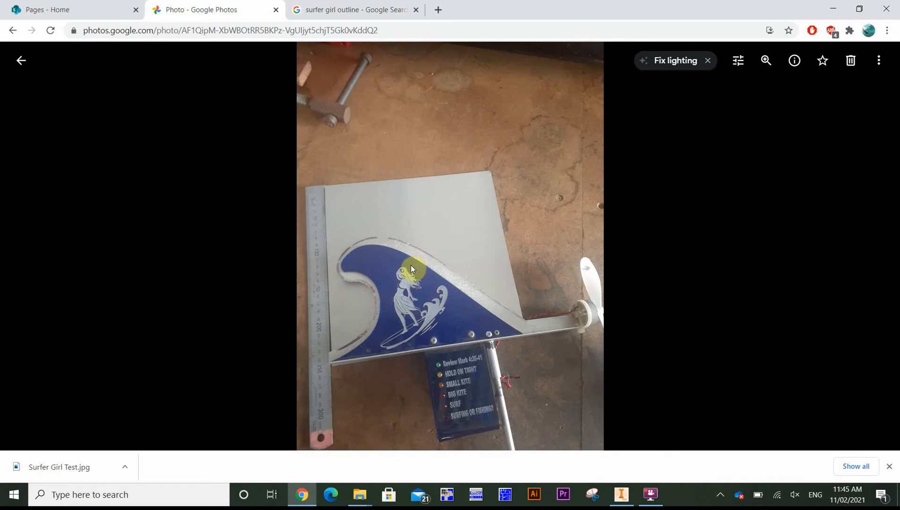
{"action": "mouse_move", "coordinate": [417, 270]}
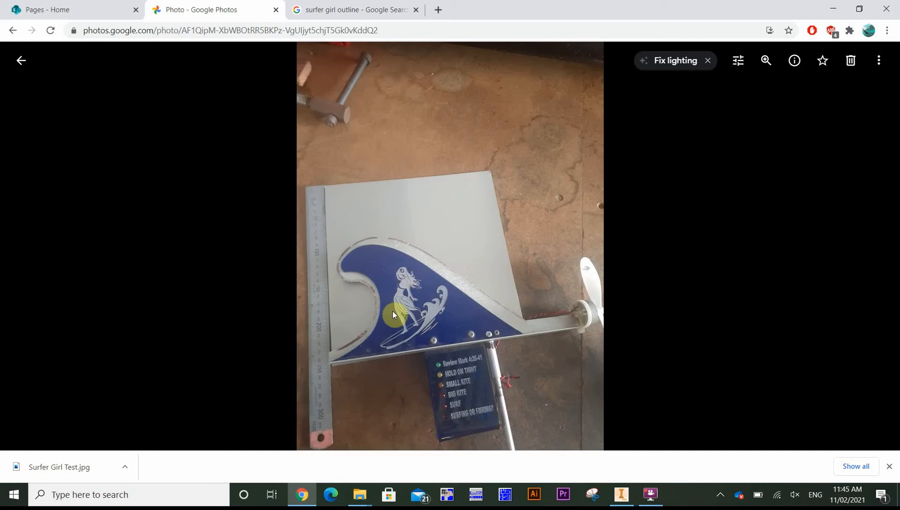
{"action": "mouse_move", "coordinate": [414, 273]}
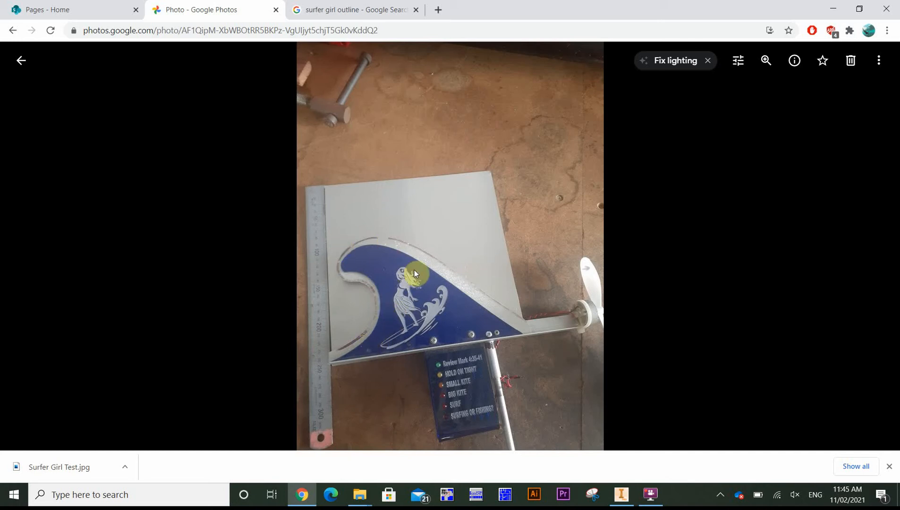
{"action": "mouse_move", "coordinate": [514, 334]}
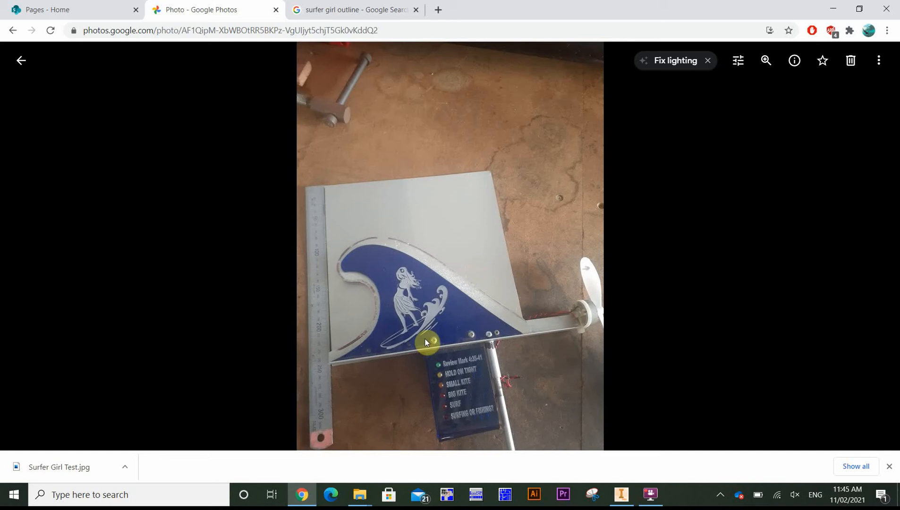
{"action": "mouse_move", "coordinate": [333, 365]}
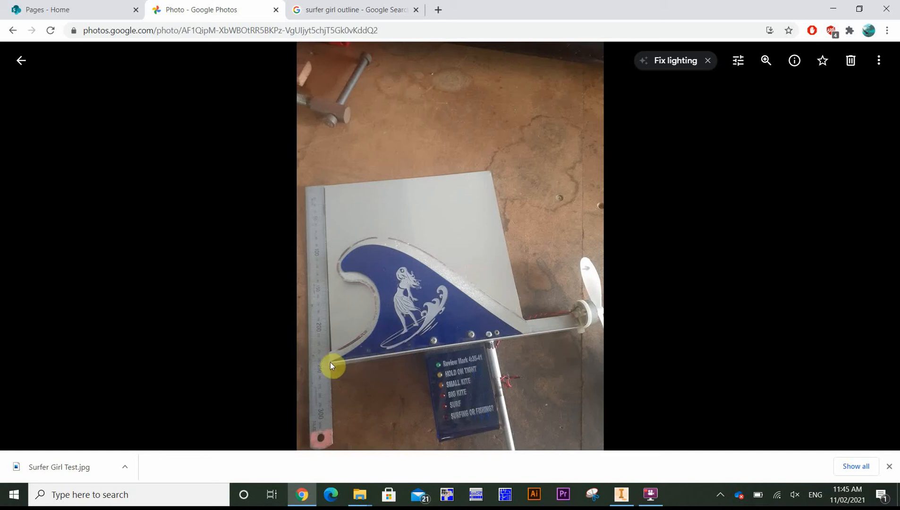
{"action": "mouse_move", "coordinate": [494, 322]}
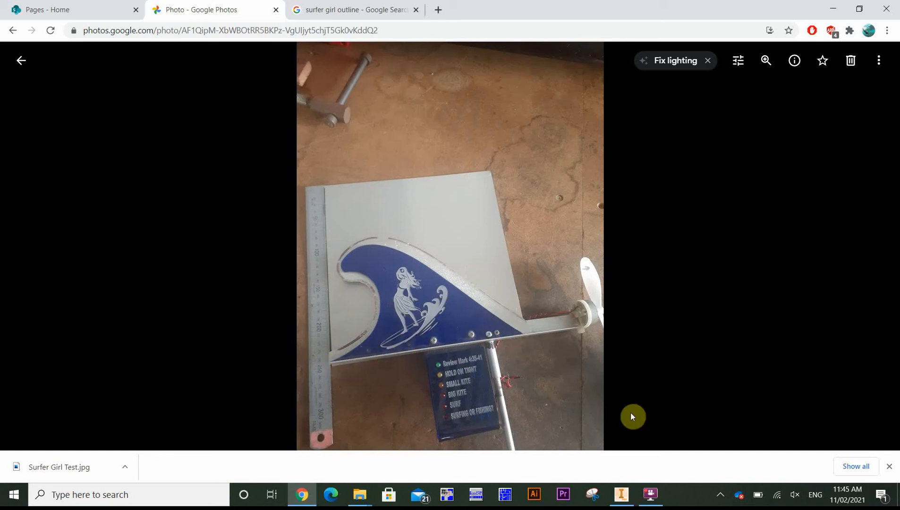
{"action": "mouse_move", "coordinate": [591, 364]}
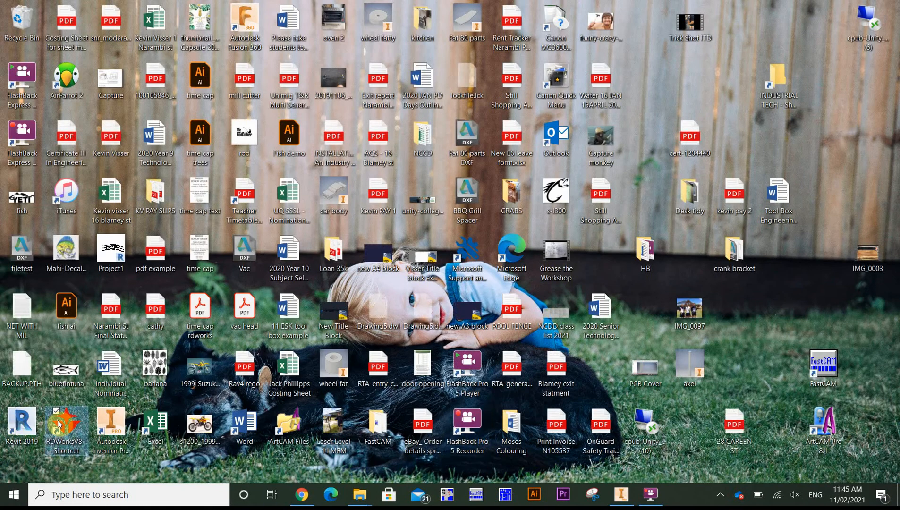
- Launch RDWorks V8 from the desktop shortcut into a blank workspace
{"action": "double_click", "coordinate": [66, 424]}
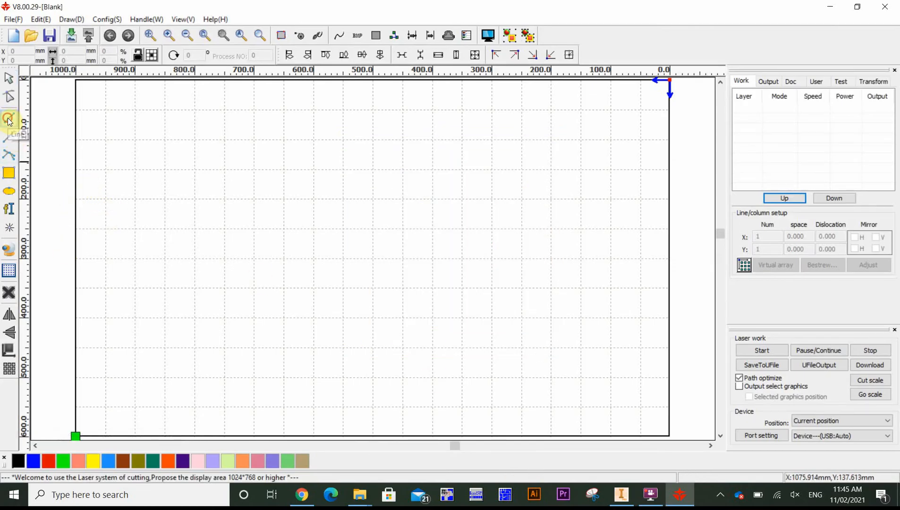
- Draw the backboard's straight base line and the wave's curved edge to close the outline
{"action": "left_click_drag", "start_coordinate": [357, 293], "coordinate": [474, 322]}
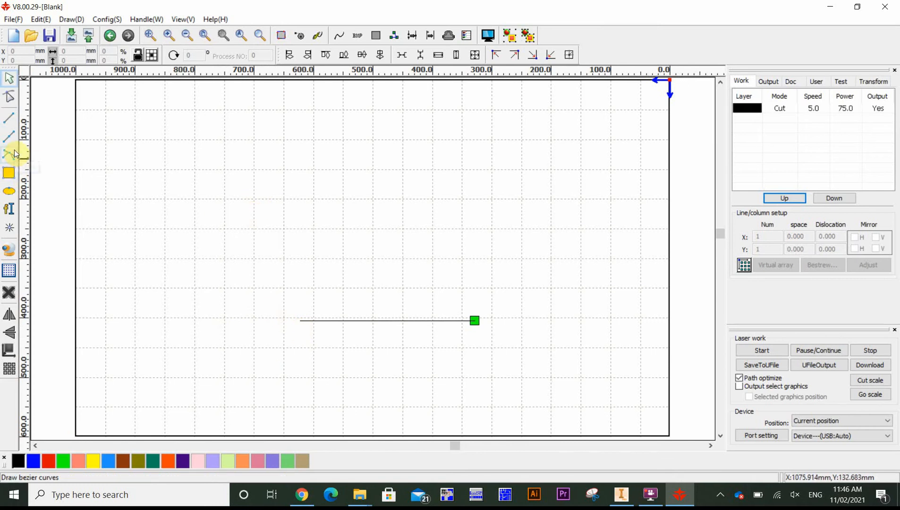
{"action": "mouse_move", "coordinate": [9, 154]}
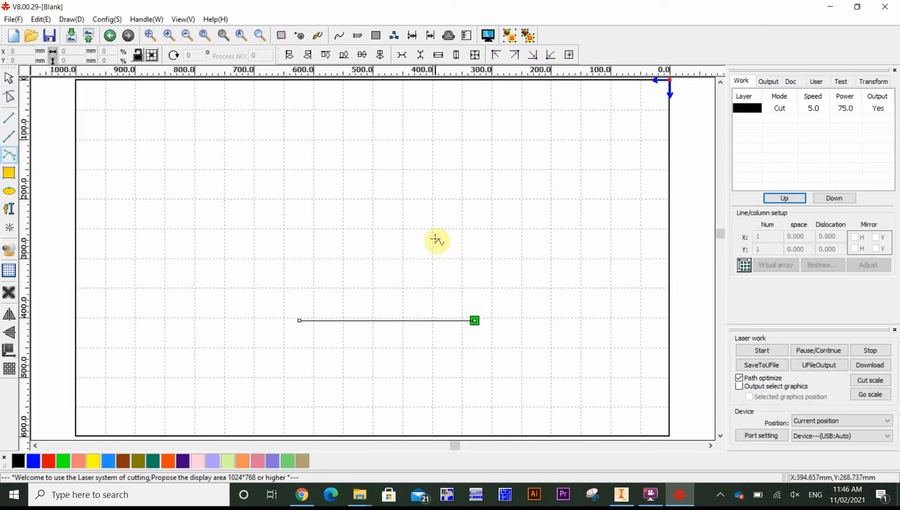
{"action": "mouse_move", "coordinate": [424, 250]}
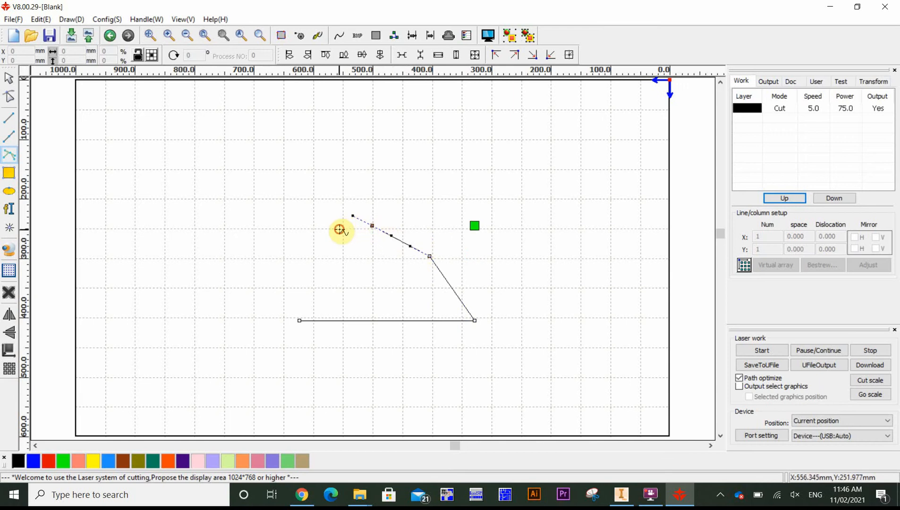
{"action": "left_click_drag", "start_coordinate": [340, 230], "coordinate": [336, 260]}
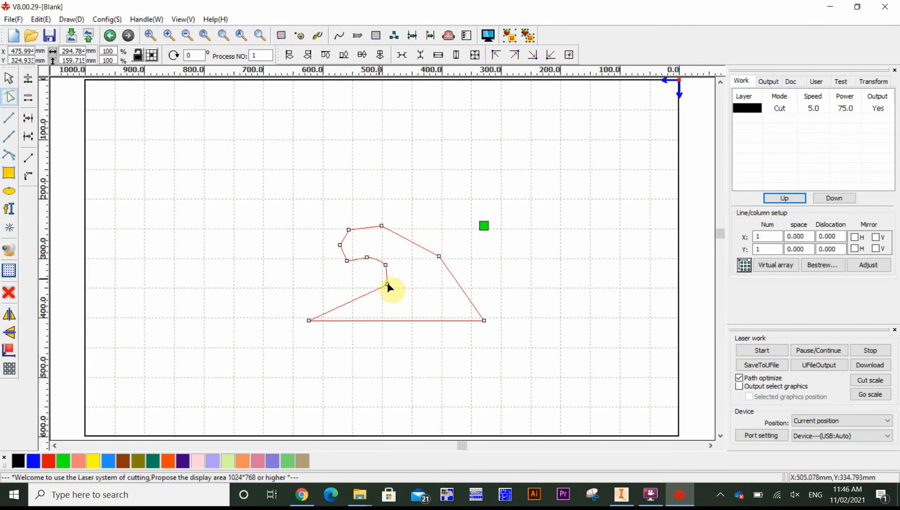
- Drag the curl's nodes so the crest bends smoothly inward
{"action": "left_click_drag", "start_coordinate": [385, 287], "coordinate": [386, 267]}
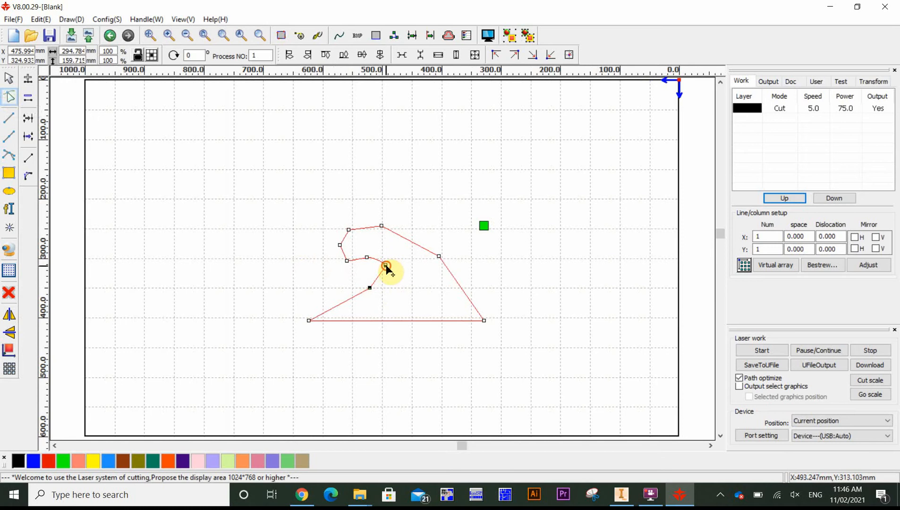
{"action": "left_click_drag", "start_coordinate": [385, 265], "coordinate": [369, 257]}
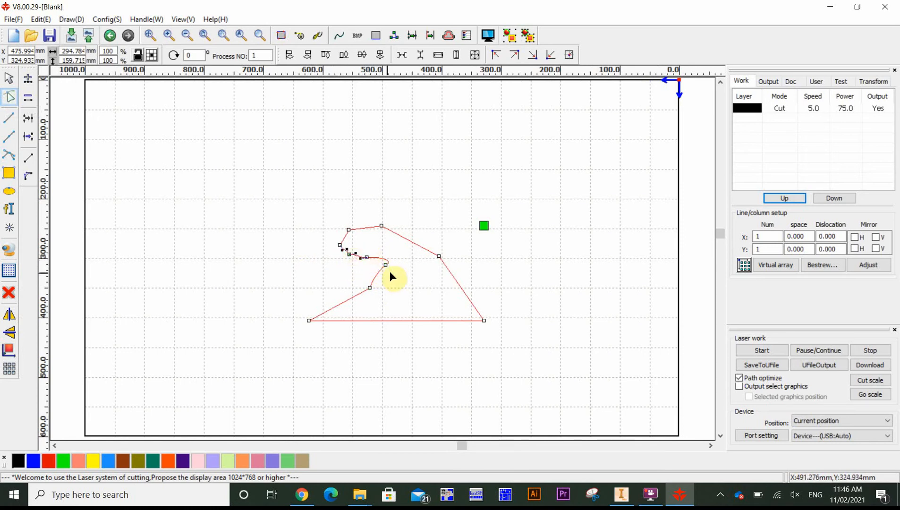
{"action": "left_click_drag", "start_coordinate": [384, 257], "coordinate": [383, 278]}
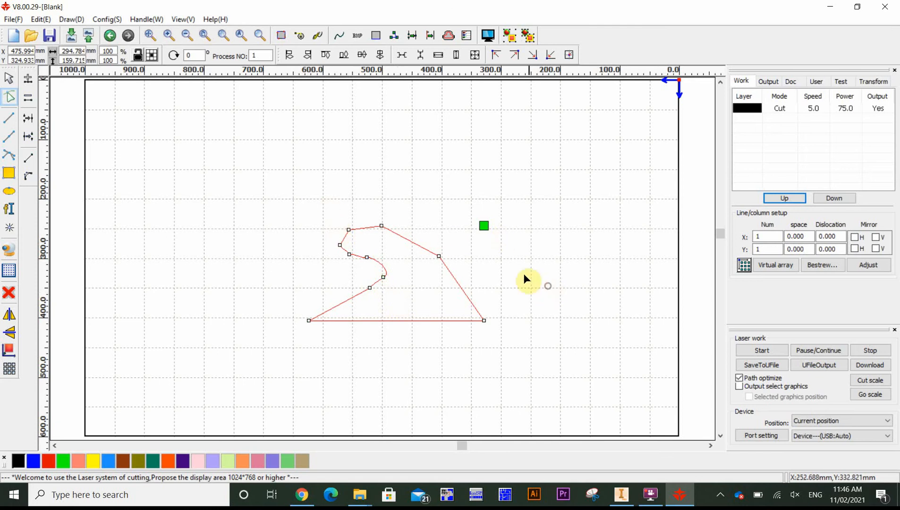
{"action": "mouse_move", "coordinate": [488, 358]}
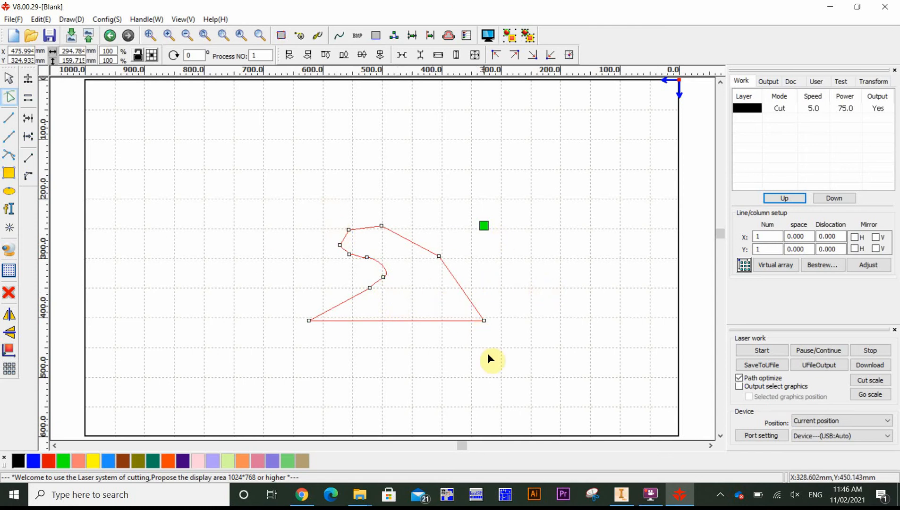
{"action": "mouse_move", "coordinate": [251, 184]}
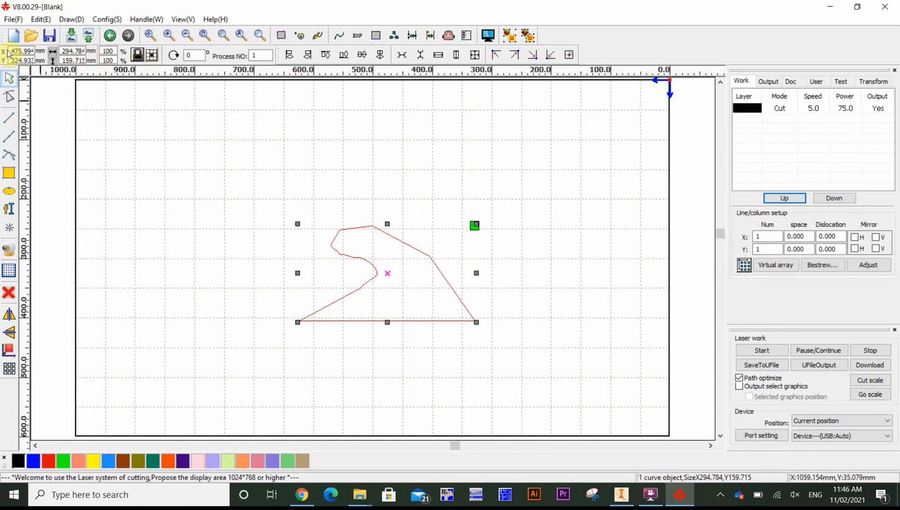
- Set the selected outline's width to 200 mm, height scaling proportionally to about 108 mm
{"action": "left_click", "coordinate": [72, 51]}
{"action": "type", "text": "200"}
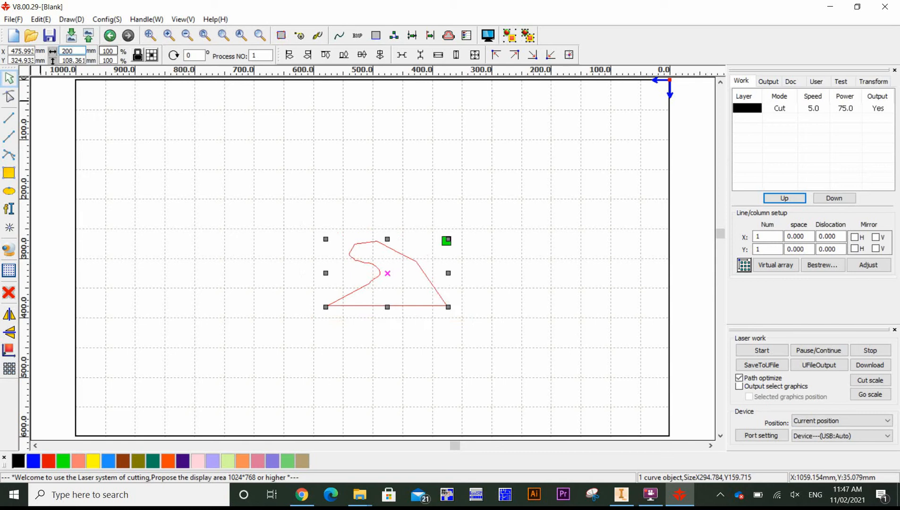
{"action": "left_click", "coordinate": [72, 51]}
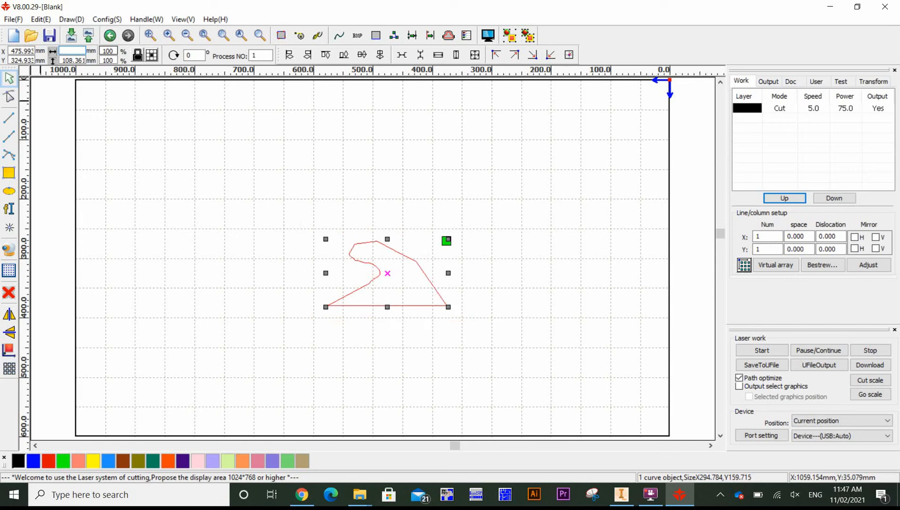
{"action": "type", "text": "200"}
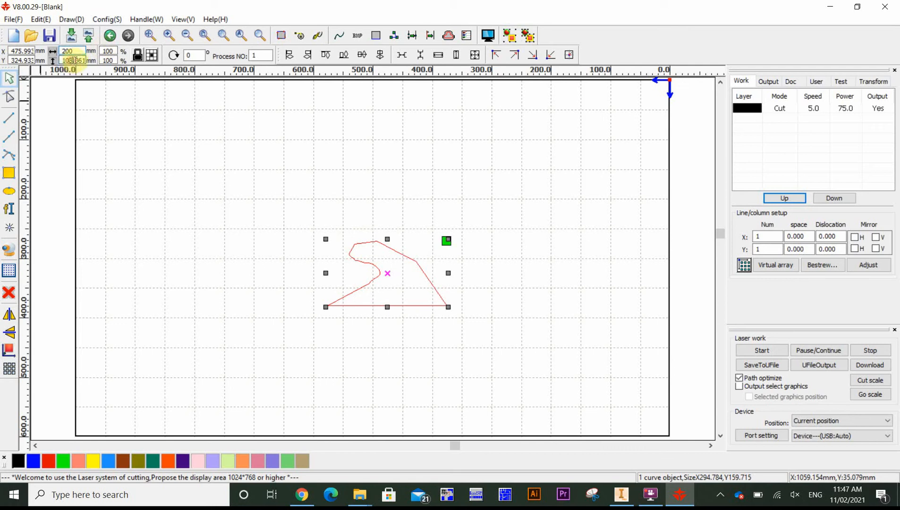
{"action": "left_click", "coordinate": [437, 297]}
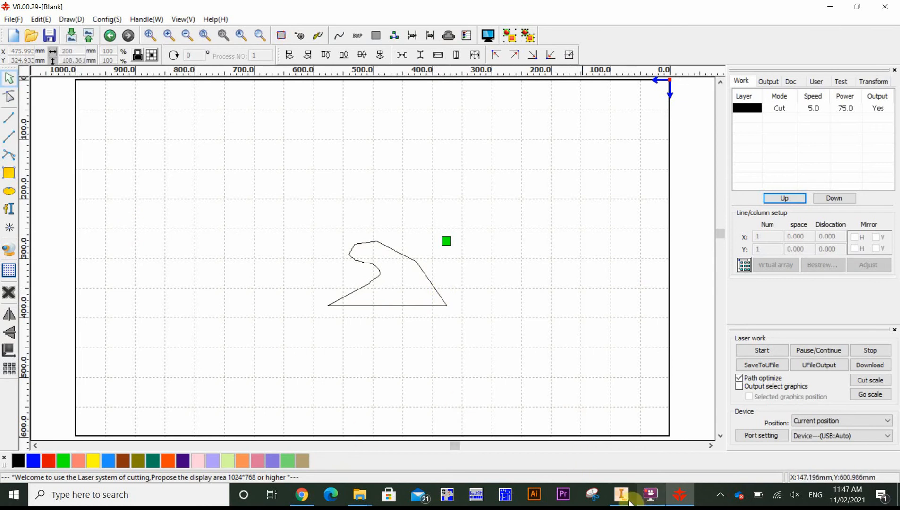
- Switch to the Inventor Part4 window and start a new 2D sketch on the front plane
{"action": "left_click", "coordinate": [621, 495]}
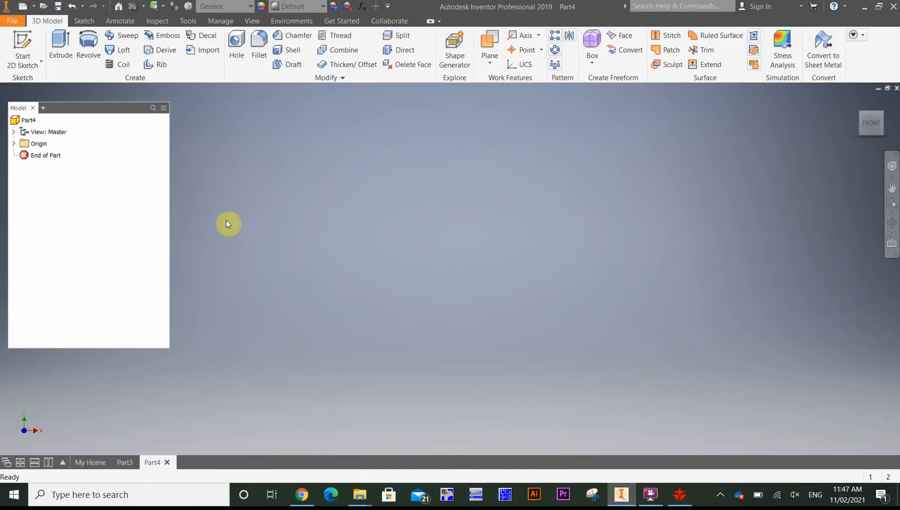
{"action": "mouse_move", "coordinate": [408, 202]}
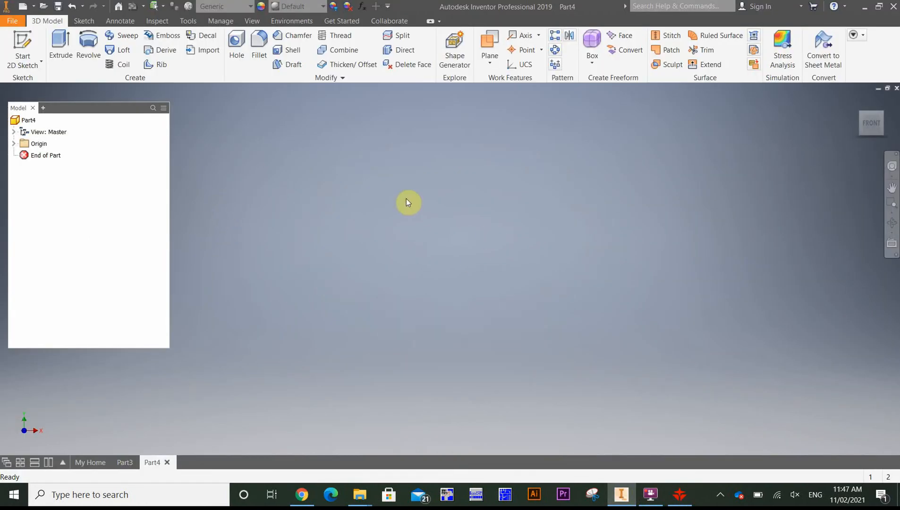
{"action": "mouse_move", "coordinate": [171, 152]}
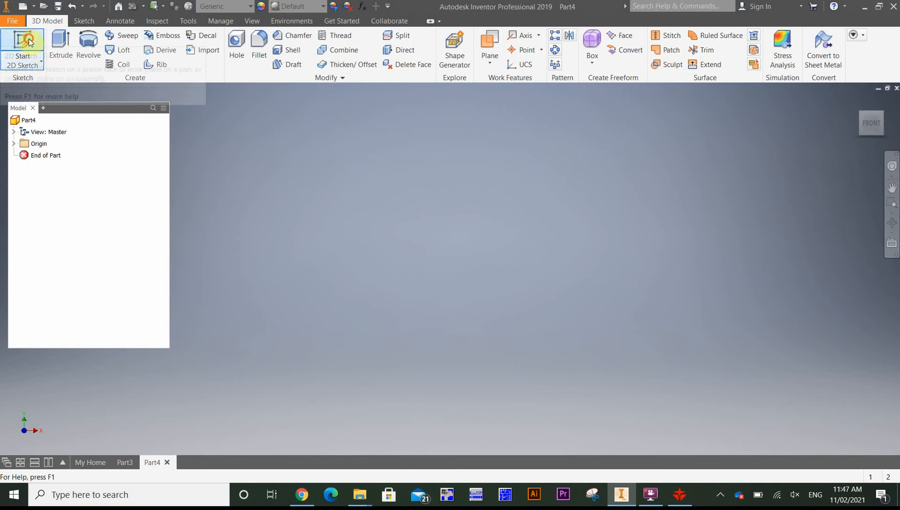
{"action": "left_click", "coordinate": [22, 46]}
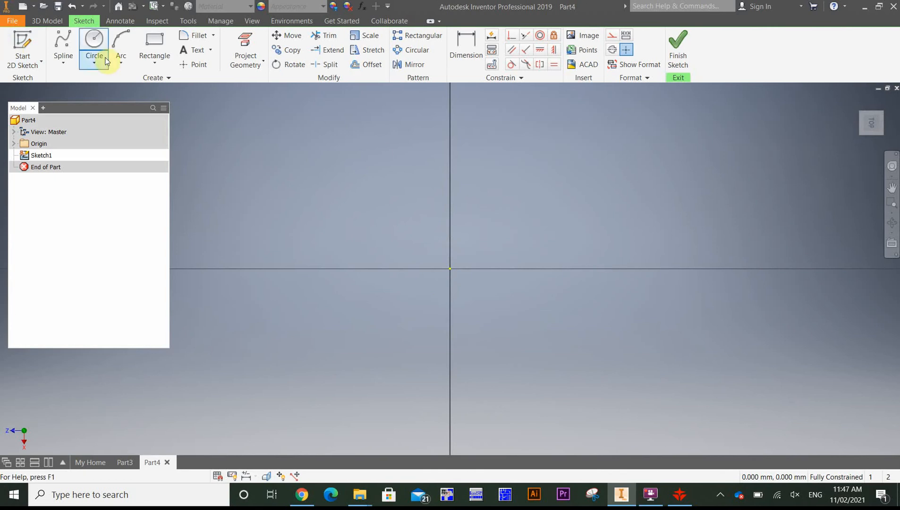
- Sketch a 250 mm by 250 mm rectangle with its first corner at the origin
{"action": "left_click", "coordinate": [154, 46]}
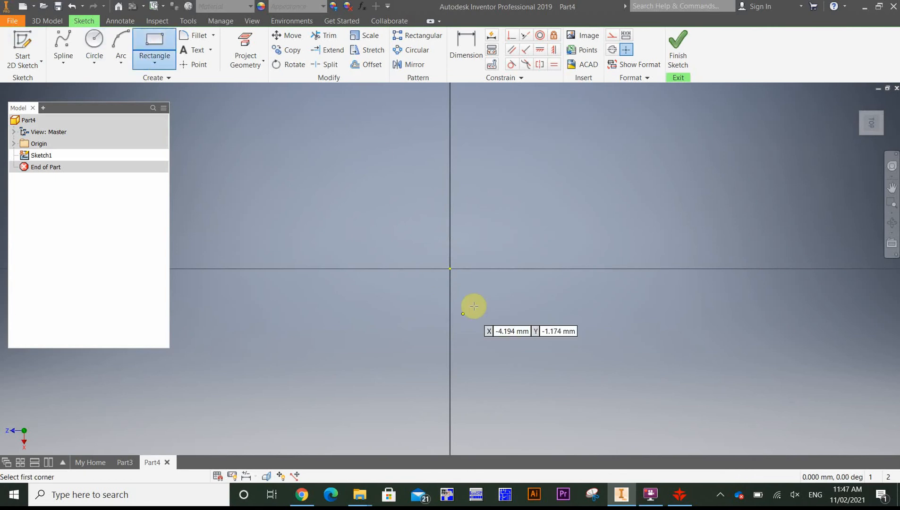
{"action": "left_click", "coordinate": [473, 306]}
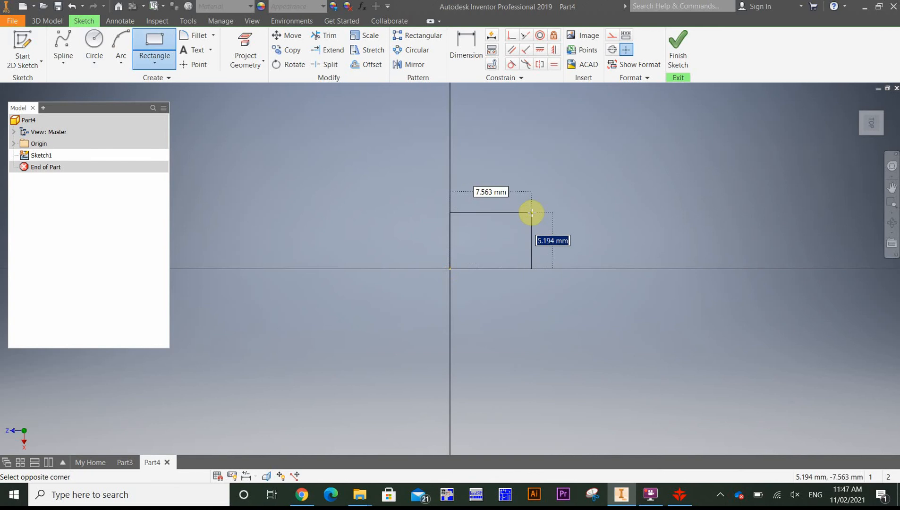
{"action": "type", "text": "2520"}
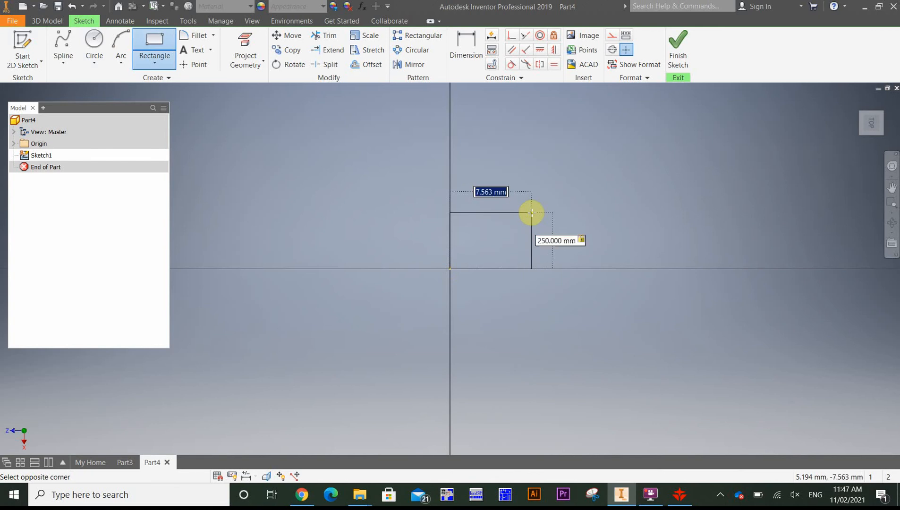
{"action": "key", "text": "Escape"}
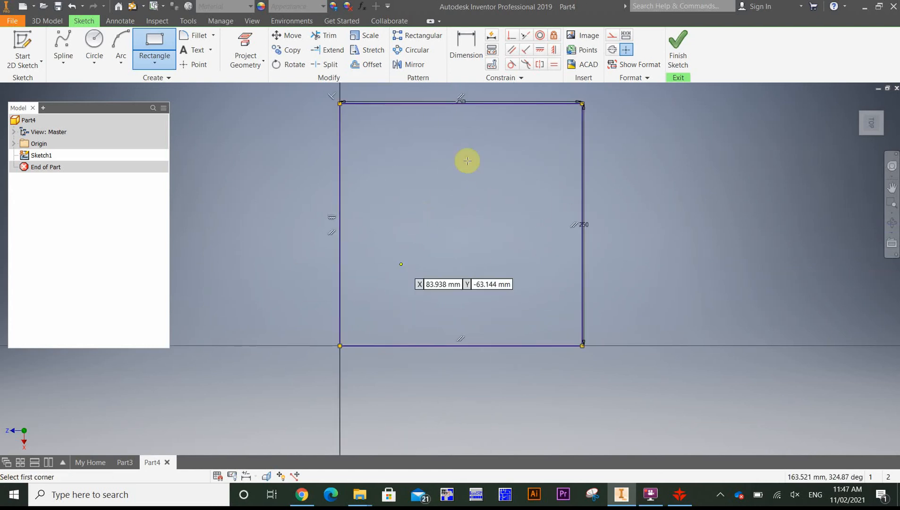
{"action": "mouse_move", "coordinate": [346, 430]}
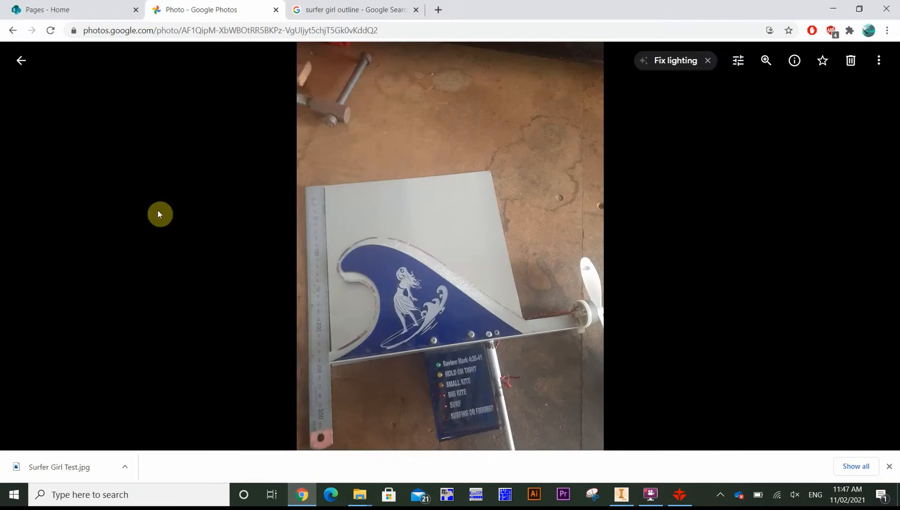
{"action": "mouse_move", "coordinate": [729, 272]}
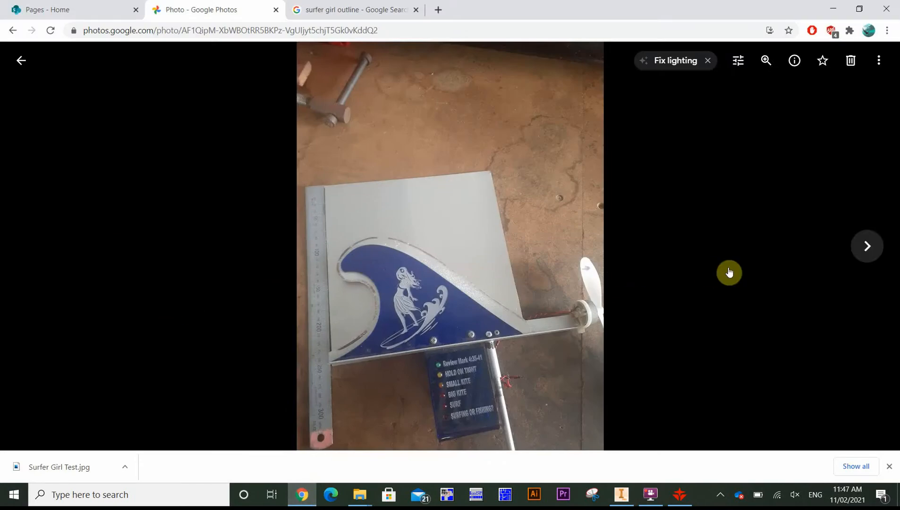
{"action": "left_click", "coordinate": [867, 246]}
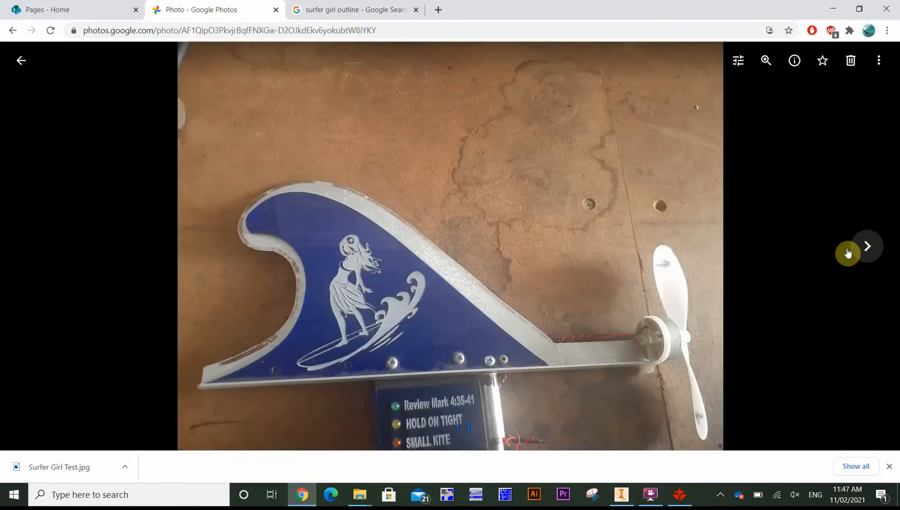
{"action": "left_click", "coordinate": [866, 246]}
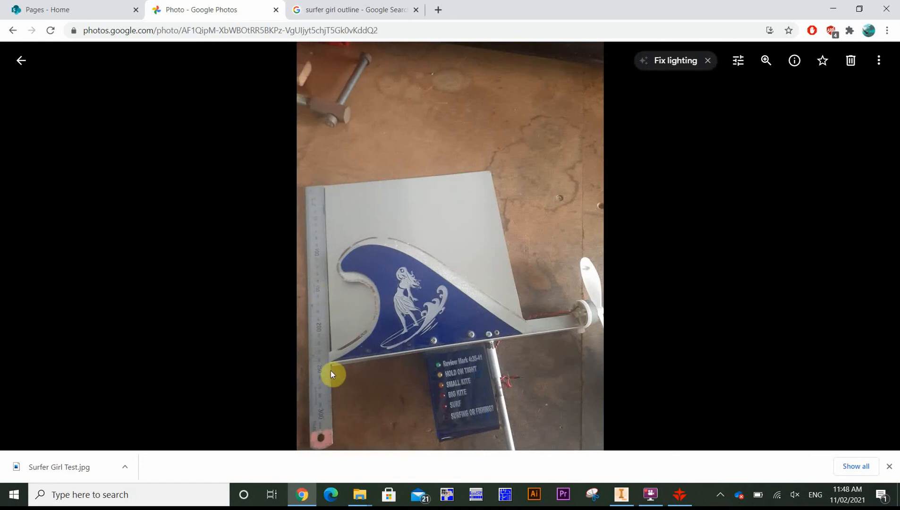
{"action": "mouse_move", "coordinate": [359, 271]}
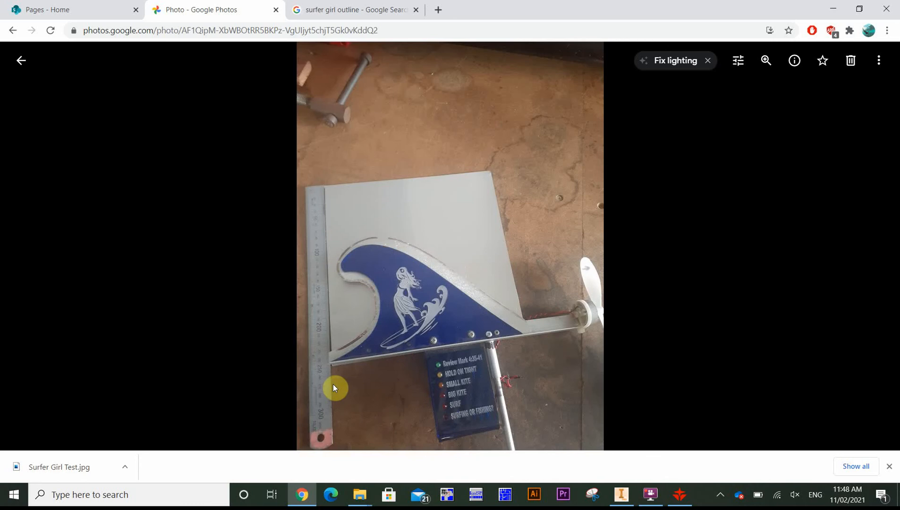
{"action": "left_click", "coordinate": [621, 498]}
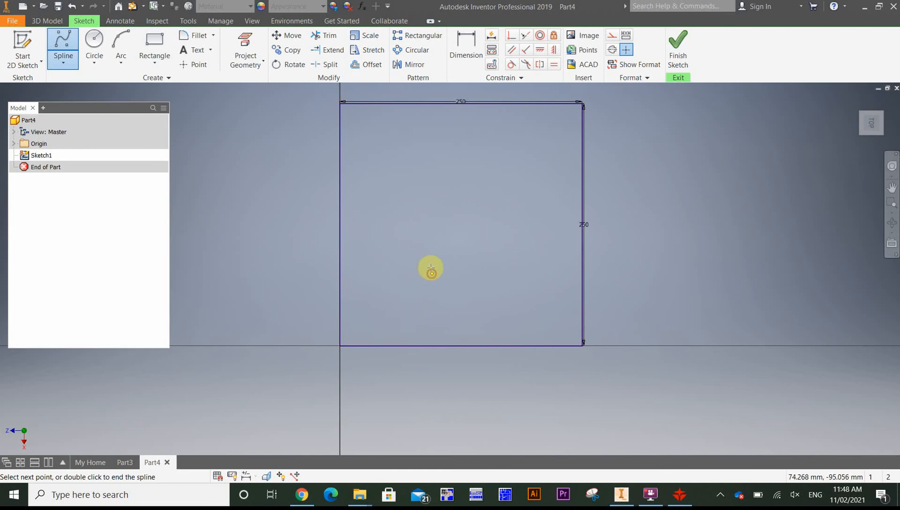
- Place spline points from the bottom-left corner over the curl to the bottom-right corner
{"action": "left_click", "coordinate": [397, 221]}
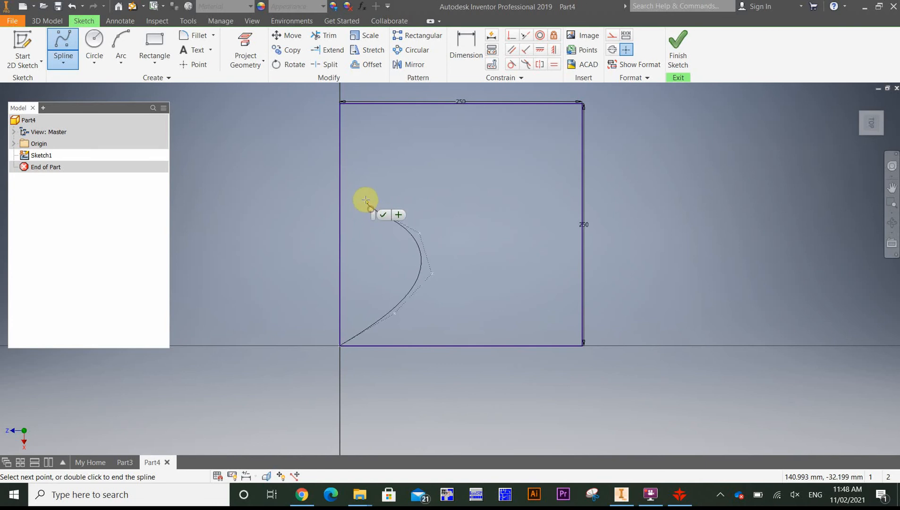
{"action": "left_click", "coordinate": [396, 158]}
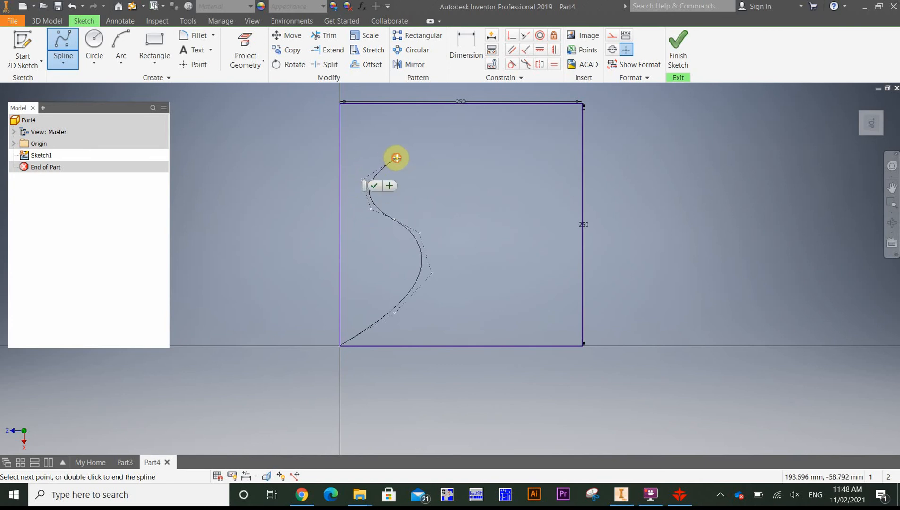
{"action": "left_click", "coordinate": [502, 233]}
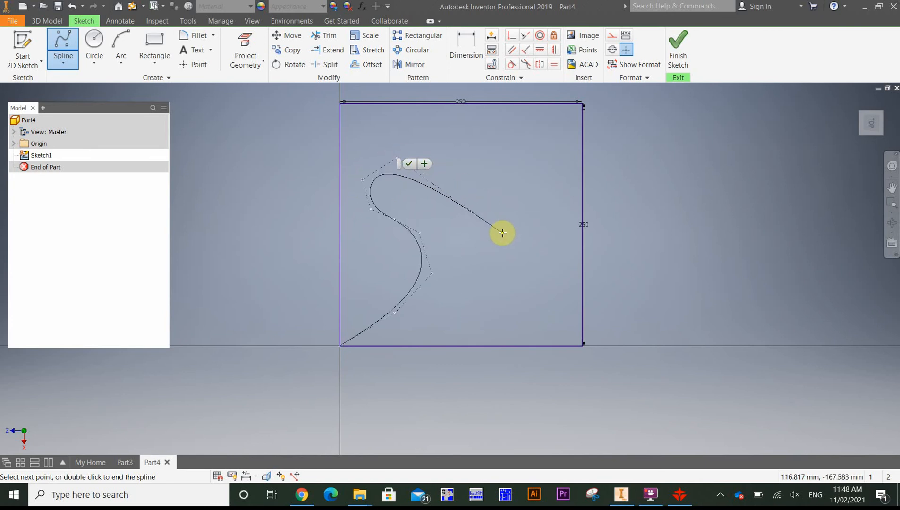
{"action": "left_click", "coordinate": [578, 341]}
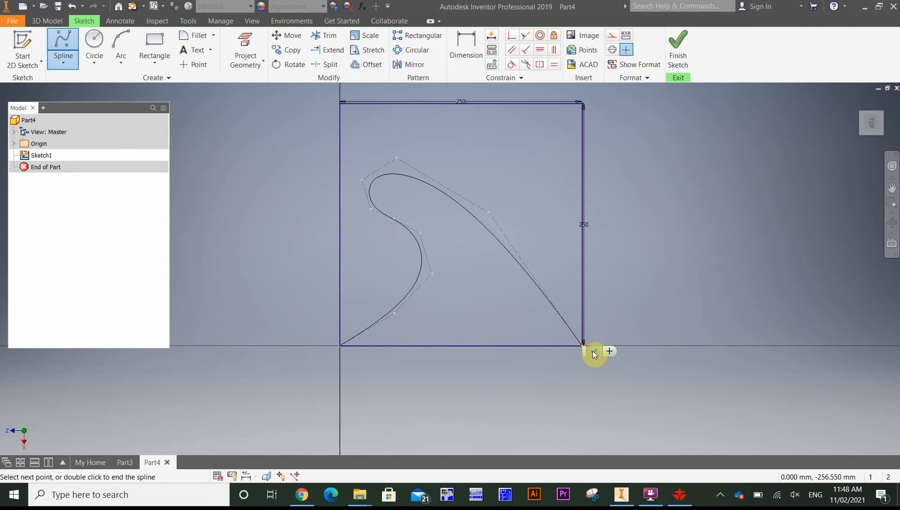
{"action": "double_click", "coordinate": [594, 354]}
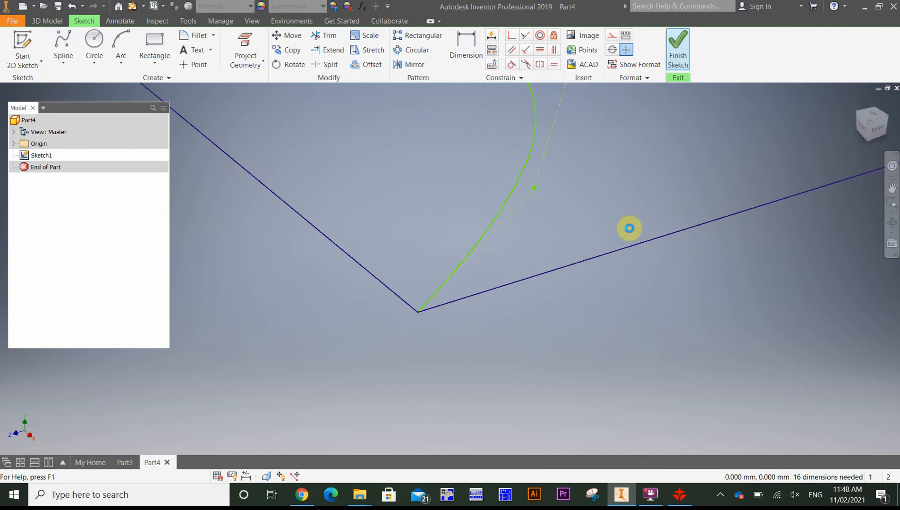
- Finish the sketch and extrude the wave-shaped region into Extrusion1, a 10 mm solid plate
{"action": "left_click", "coordinate": [677, 50]}
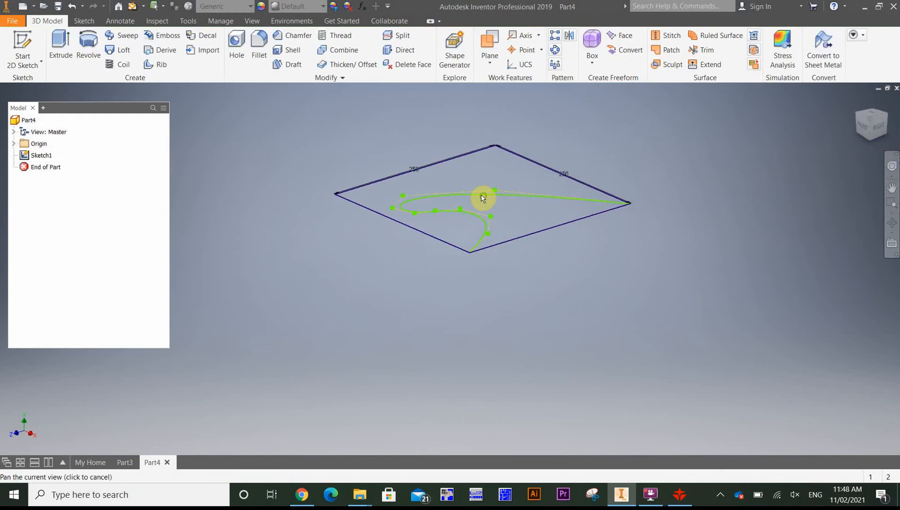
{"action": "left_click", "coordinate": [59, 45]}
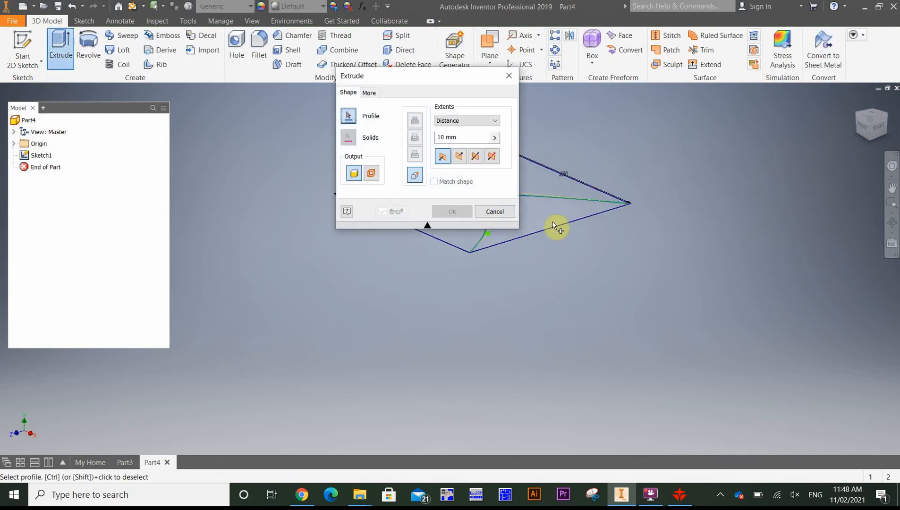
{"action": "left_click", "coordinate": [452, 211]}
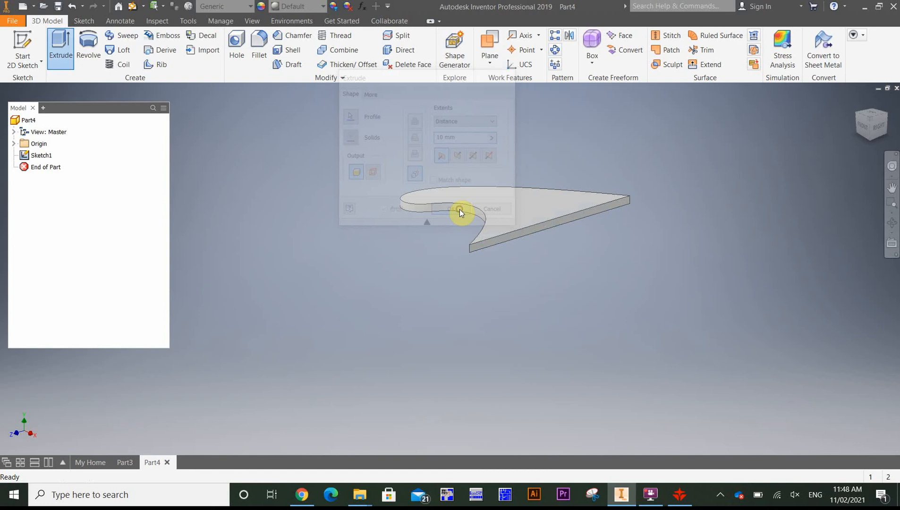
{"action": "left_click", "coordinate": [447, 209]}
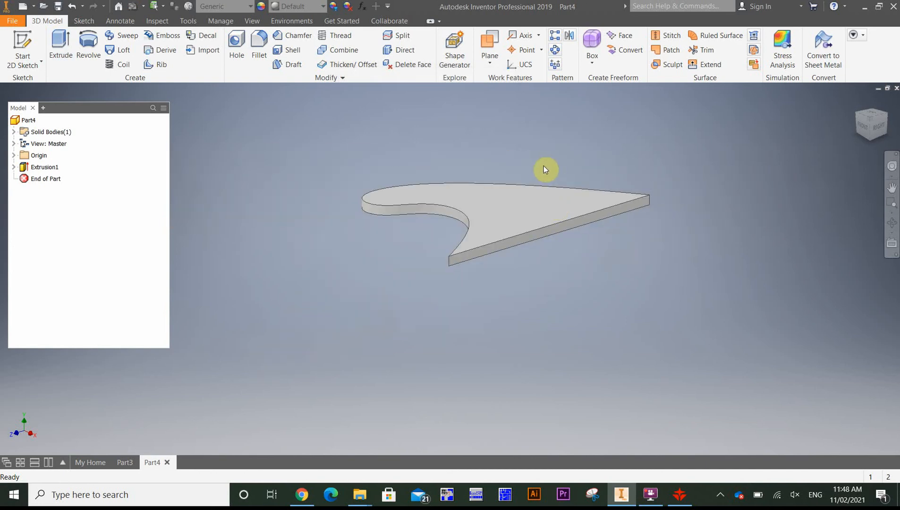
{"action": "left_click_drag", "start_coordinate": [545, 169], "coordinate": [556, 165]}
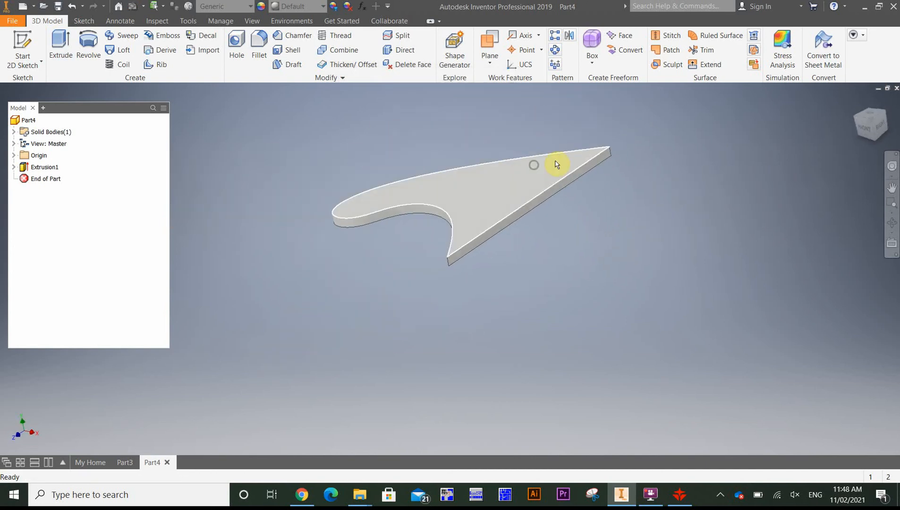
{"action": "mouse_move", "coordinate": [499, 203]}
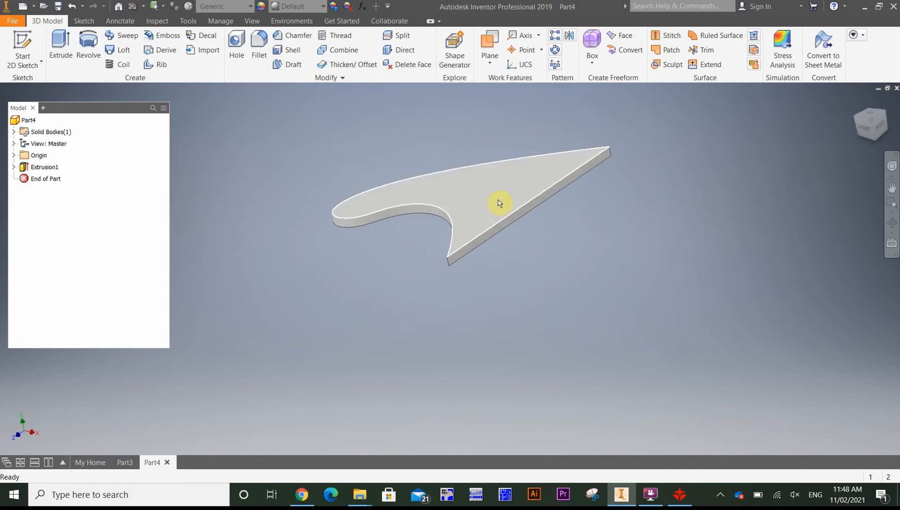
{"action": "mouse_move", "coordinate": [594, 240]}
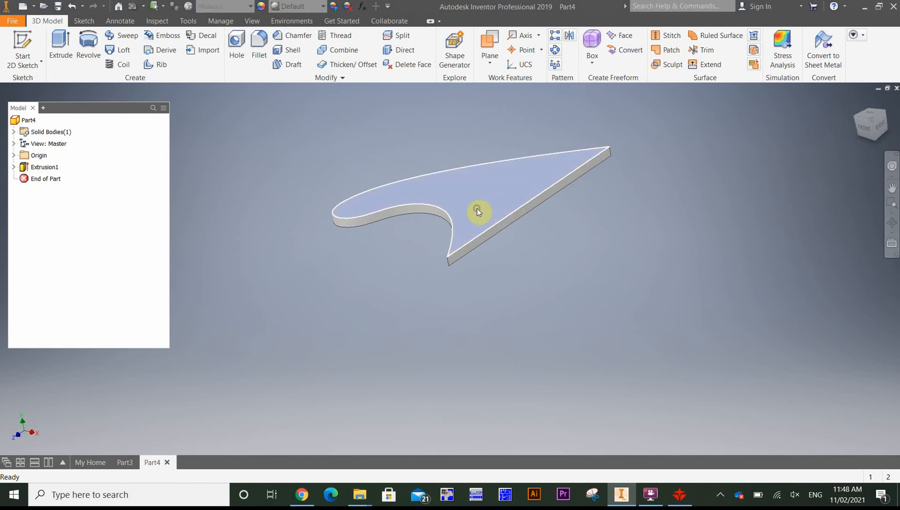
- Export the plate's top face as AutoCAD DXF named Wave.dxf, replacing the existing file
{"action": "right_click", "coordinate": [477, 210]}
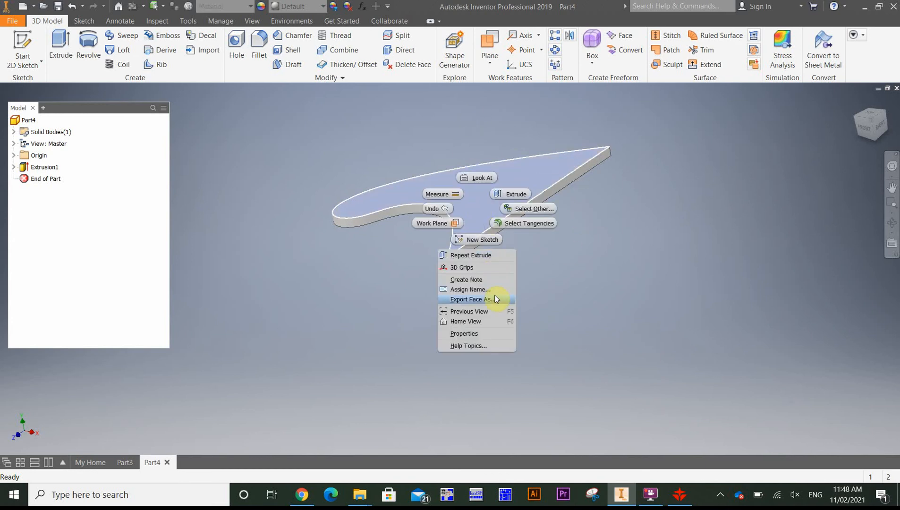
{"action": "left_click", "coordinate": [469, 299]}
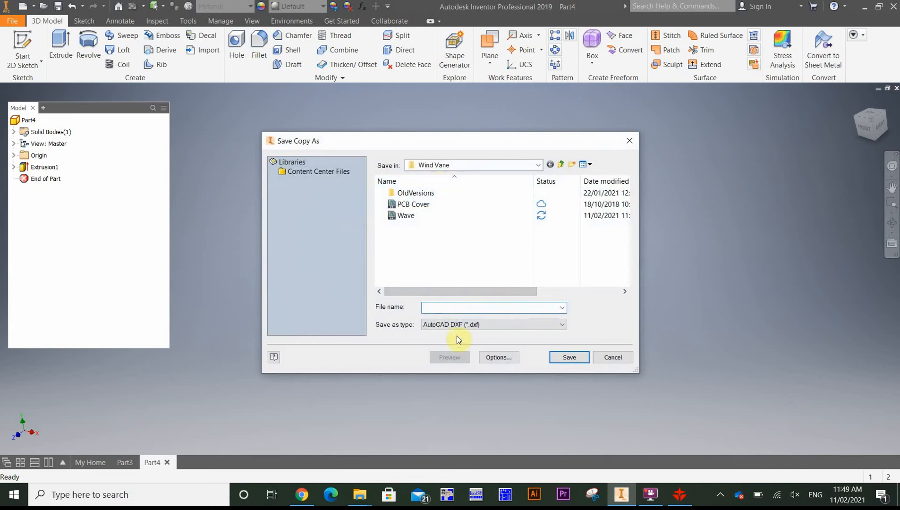
{"action": "left_click", "coordinate": [406, 216]}
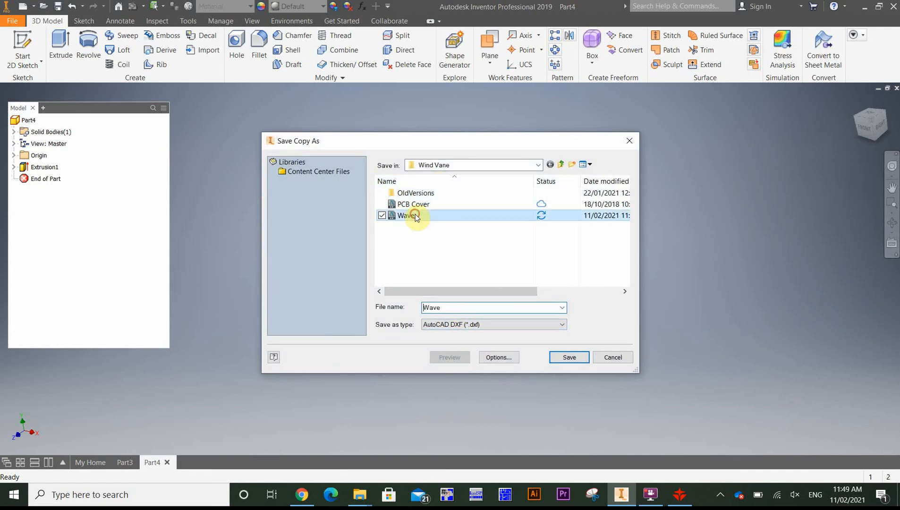
{"action": "left_click", "coordinate": [569, 357]}
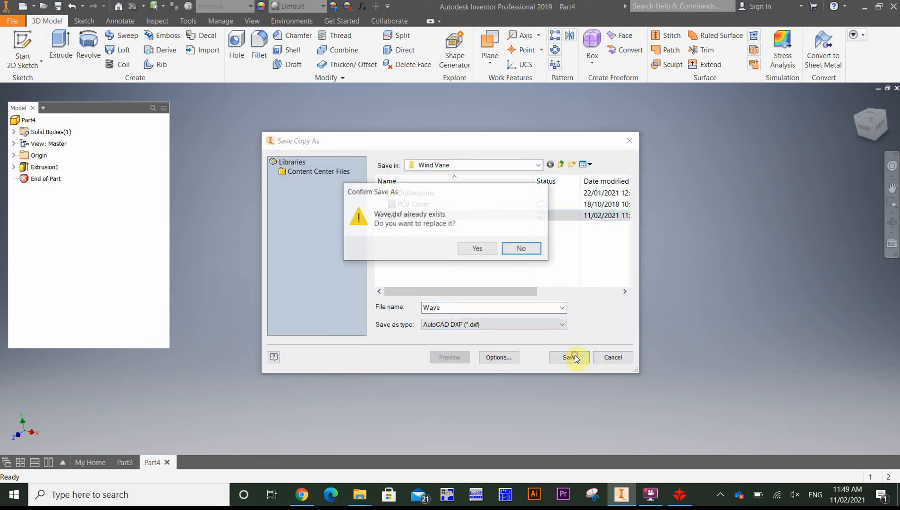
{"action": "left_click", "coordinate": [476, 248]}
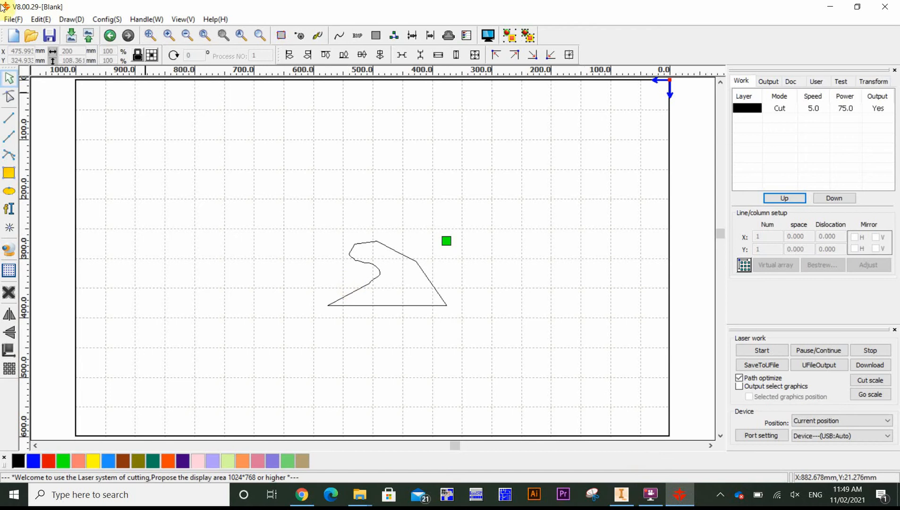
- Import Wave.dxf into the RDWorks layout
{"action": "left_click", "coordinate": [70, 35]}
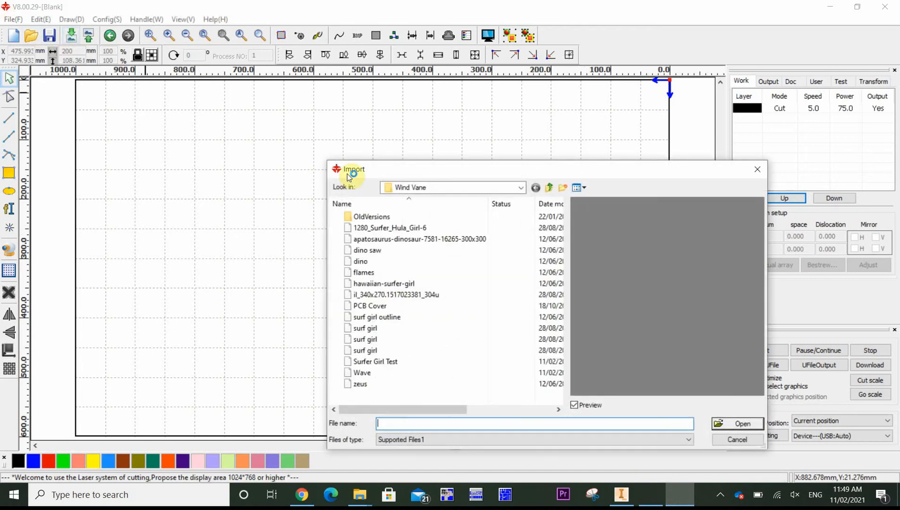
{"action": "left_click", "coordinate": [362, 372]}
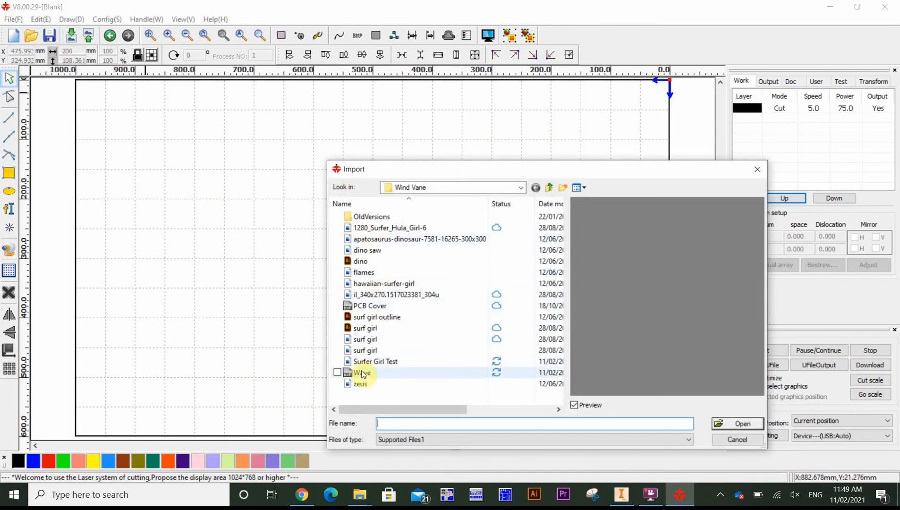
{"action": "left_click", "coordinate": [363, 372]}
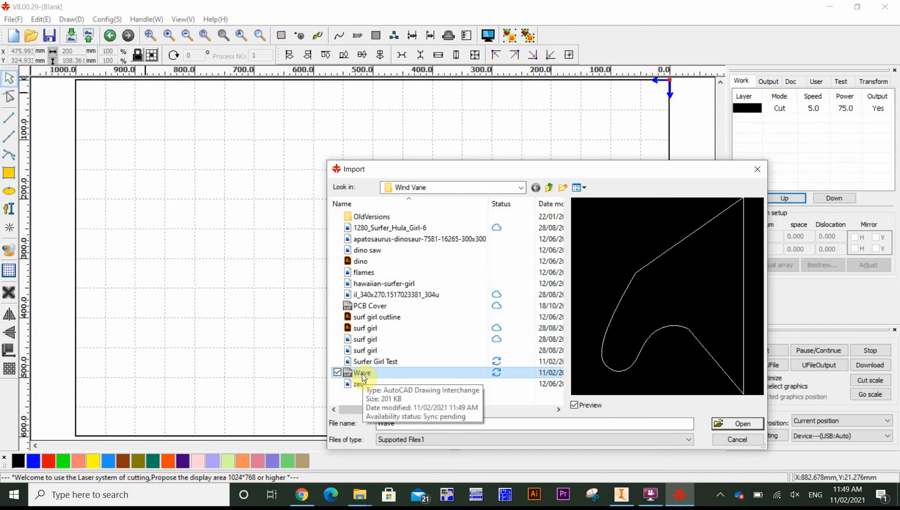
{"action": "left_click", "coordinate": [742, 423]}
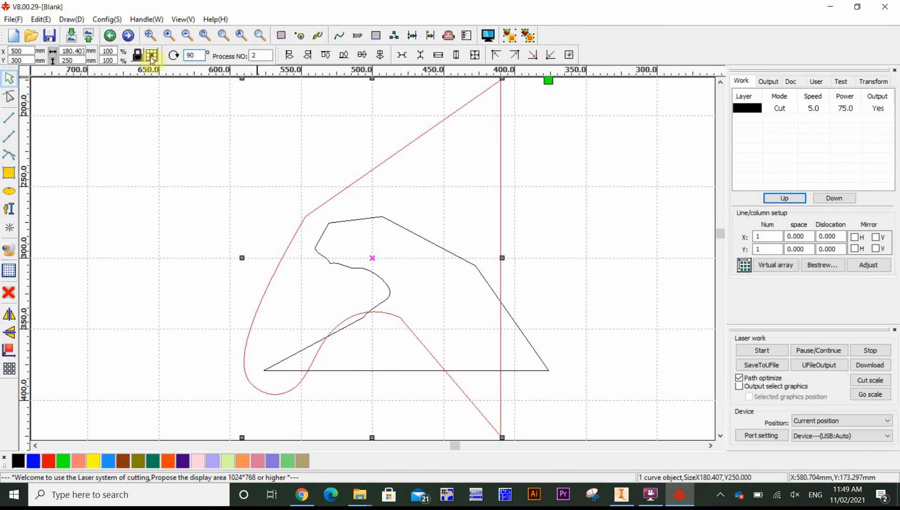
- Rotate the imported wave outline by 180 degrees to stand it upright
{"action": "left_click", "coordinate": [151, 55]}
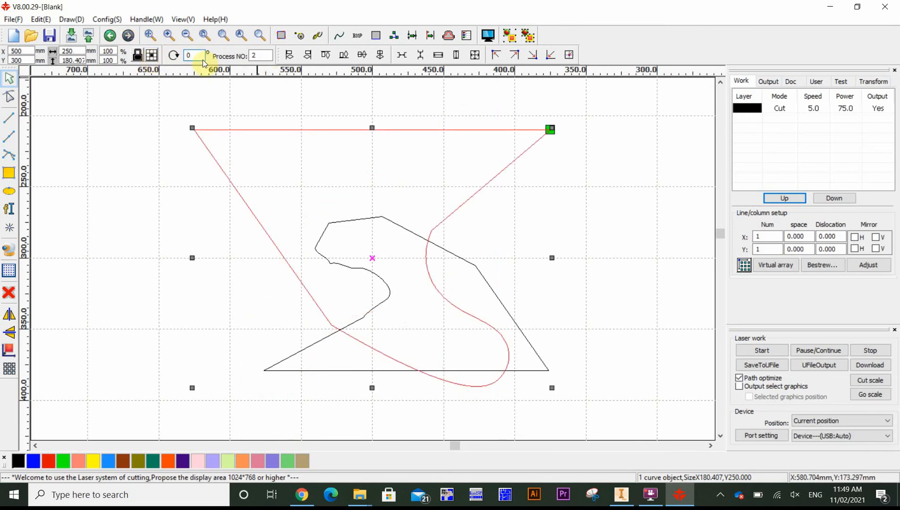
{"action": "type", "text": "180"}
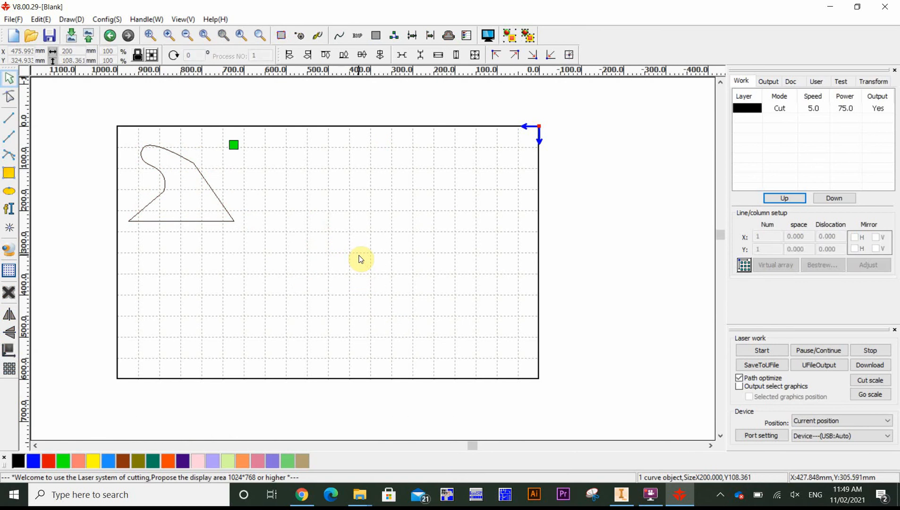
{"action": "left_click", "coordinate": [180, 184]}
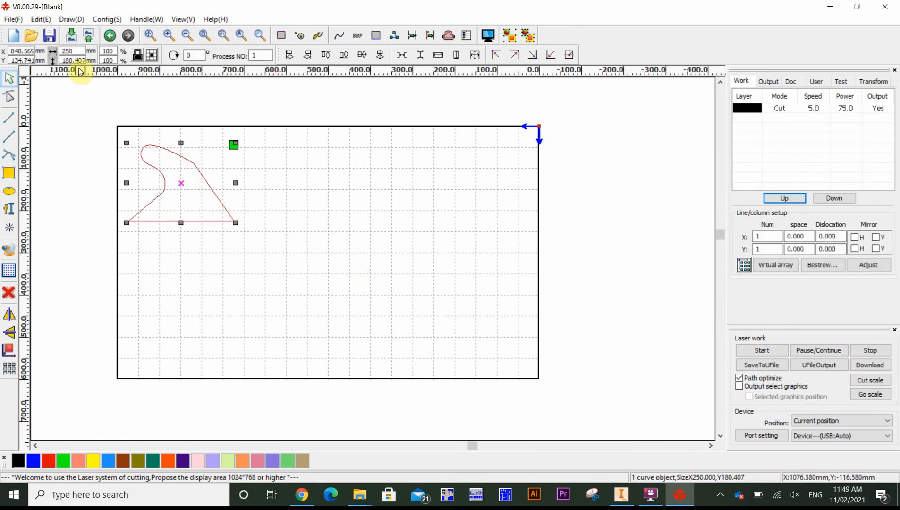
{"action": "mouse_move", "coordinate": [83, 89]}
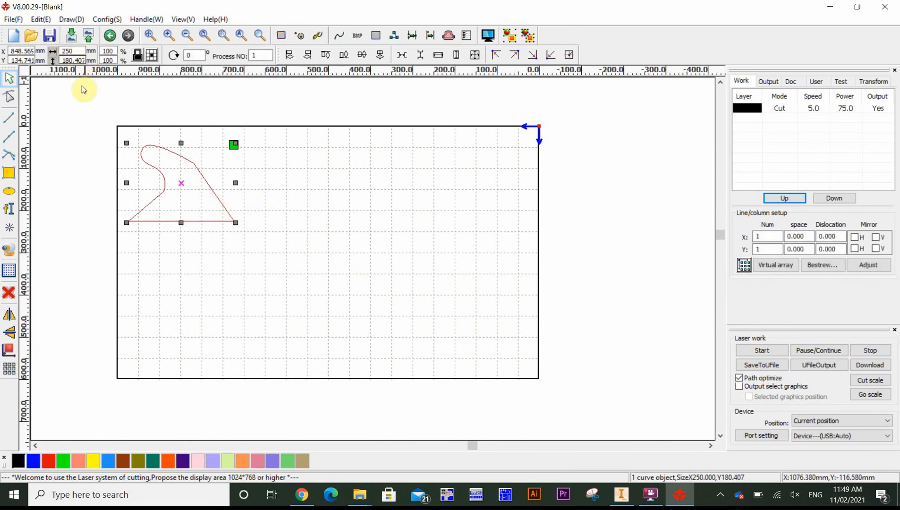
{"action": "mouse_move", "coordinate": [183, 144]}
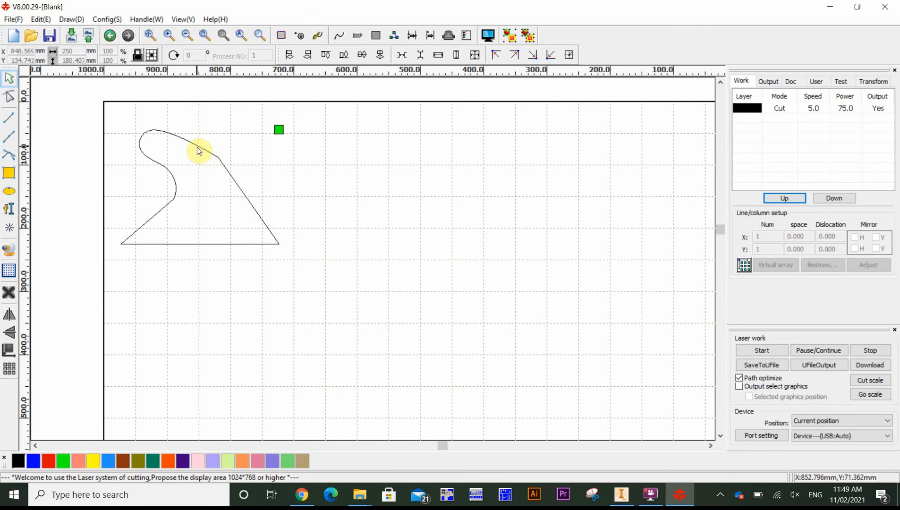
{"action": "left_click", "coordinate": [212, 155]}
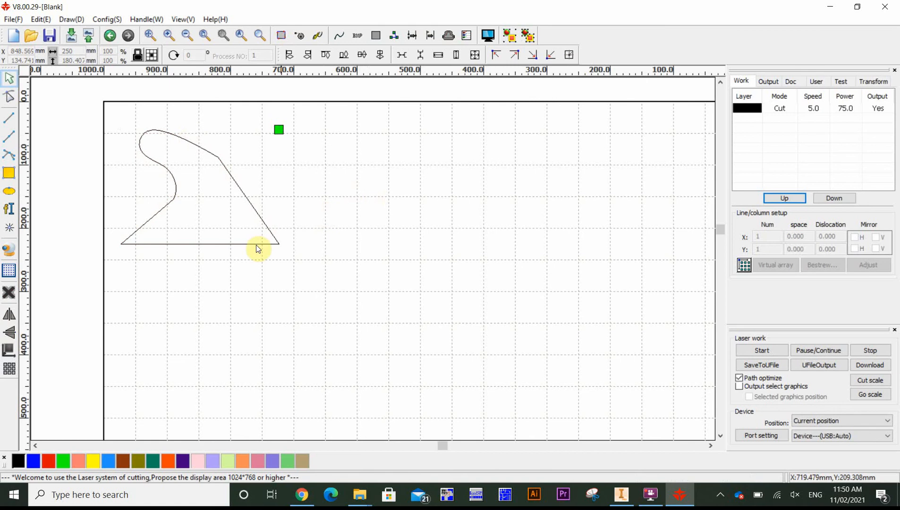
{"action": "mouse_move", "coordinate": [320, 446]}
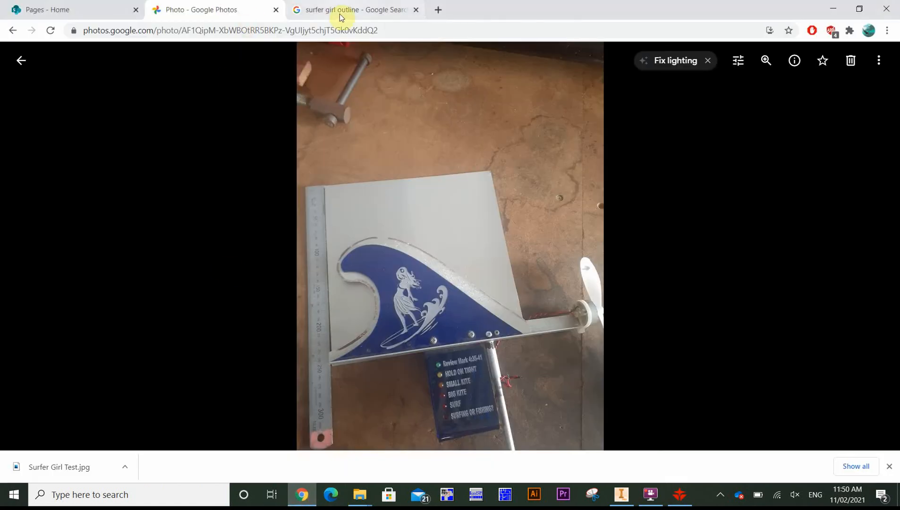
- Browse the Google Images results for 'surfer girl outline decal' silhouettes
{"action": "left_click", "coordinate": [341, 10]}
{"action": "type", "text": "surfer girl outline decal"}
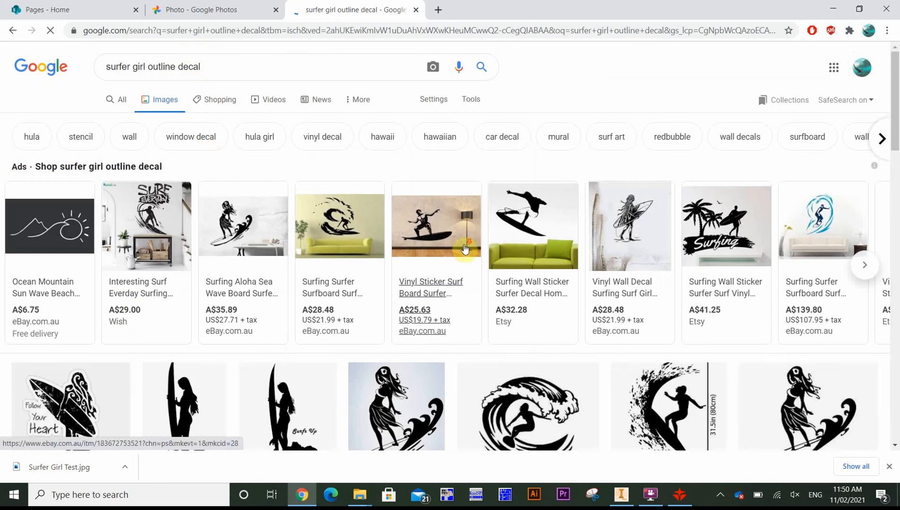
{"action": "scroll", "scroll_direction": "down", "scroll_amount": 3}
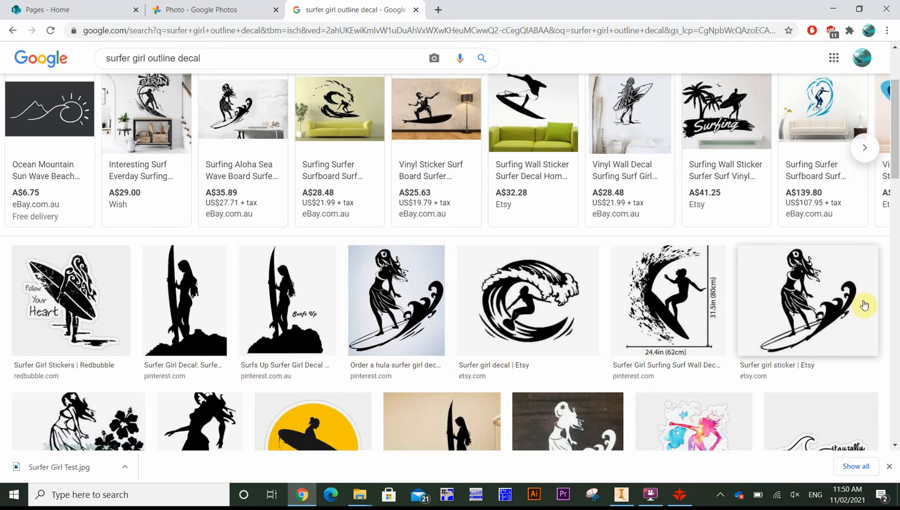
{"action": "mouse_move", "coordinate": [392, 281]}
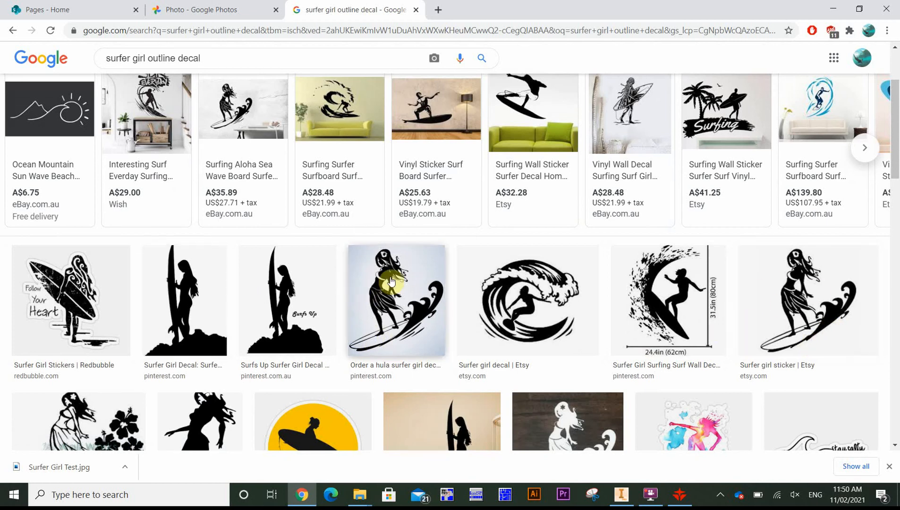
{"action": "mouse_move", "coordinate": [821, 293]}
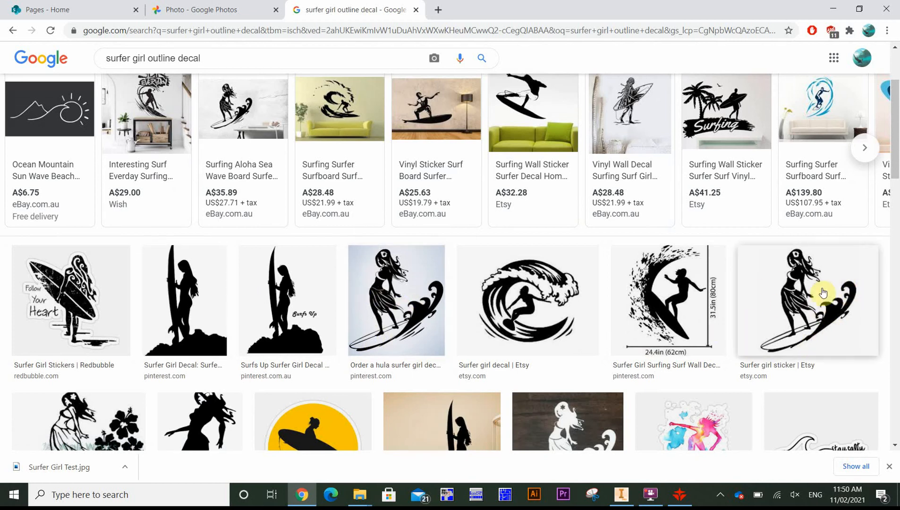
{"action": "mouse_move", "coordinate": [453, 285]}
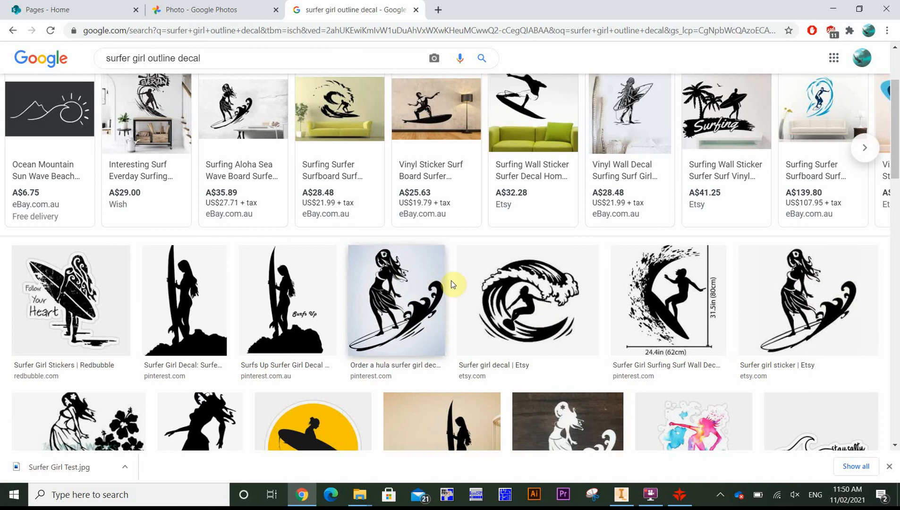
{"action": "mouse_move", "coordinate": [794, 306]}
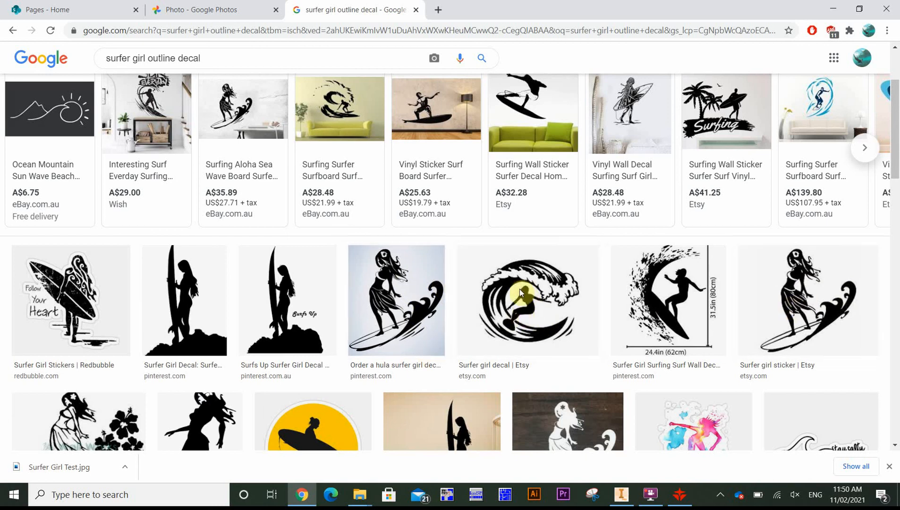
{"action": "mouse_move", "coordinate": [551, 301]}
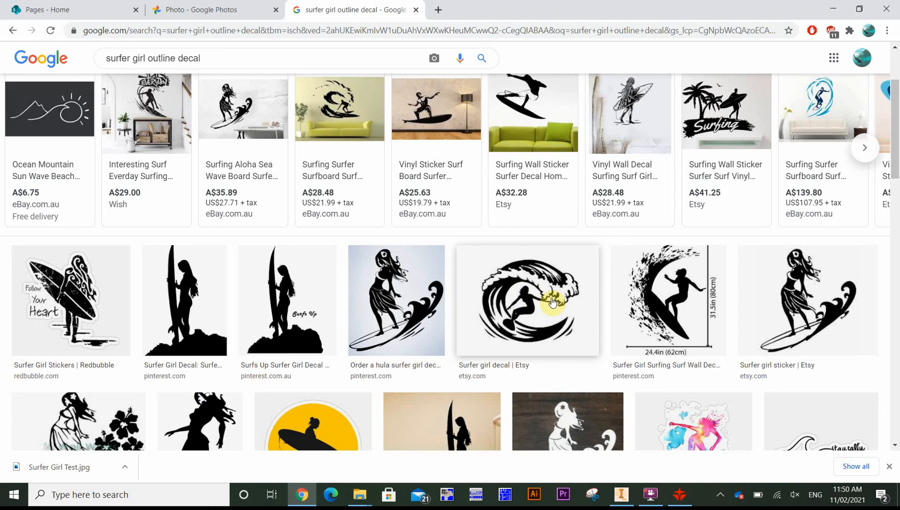
{"action": "mouse_move", "coordinate": [572, 264]}
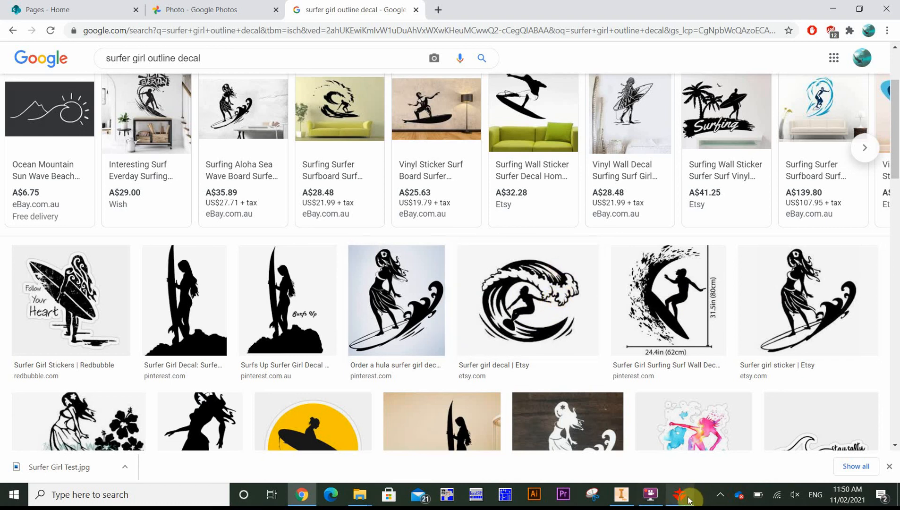
- Import the Surfer Girl Test image as a bitmap beside the wave outline
{"action": "left_click", "coordinate": [679, 494]}
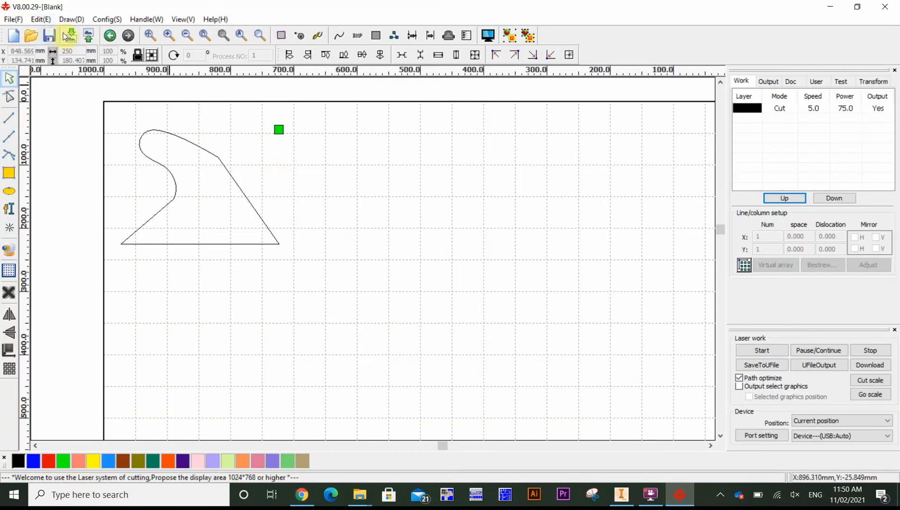
{"action": "left_click", "coordinate": [69, 36]}
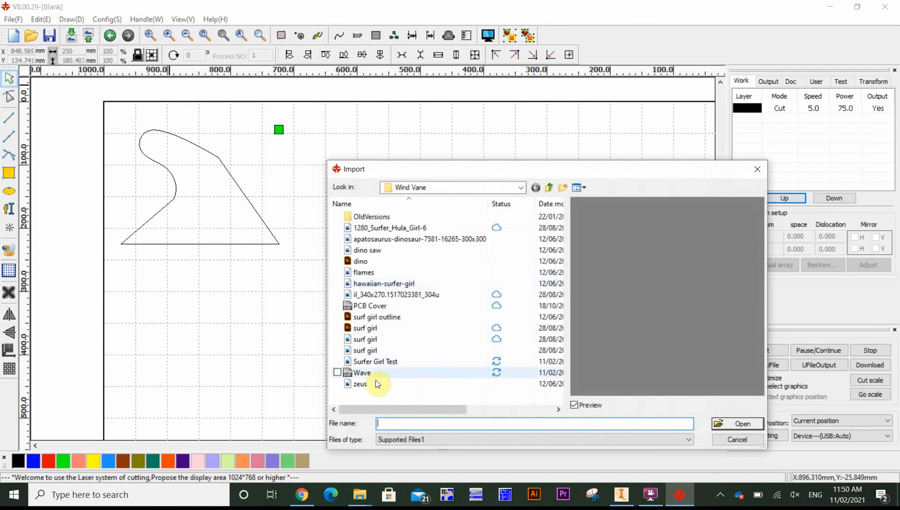
{"action": "left_click", "coordinate": [374, 361]}
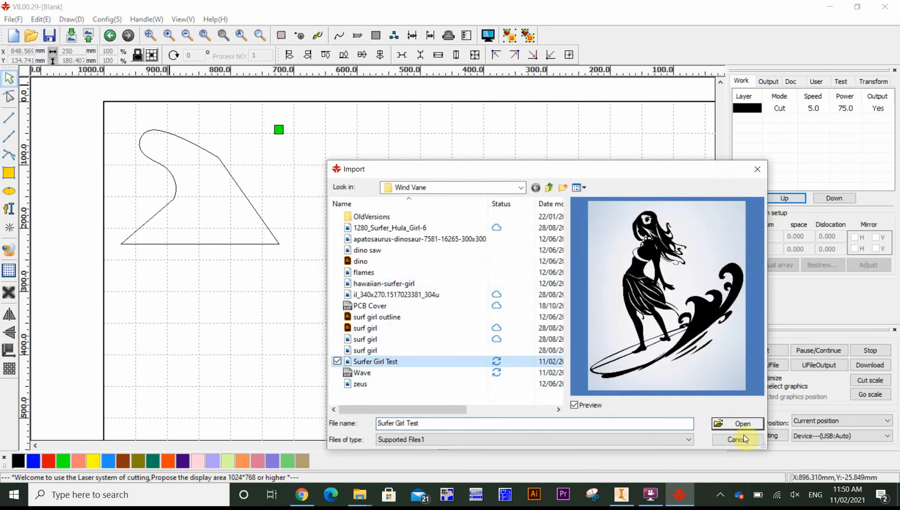
{"action": "mouse_move", "coordinate": [368, 365]}
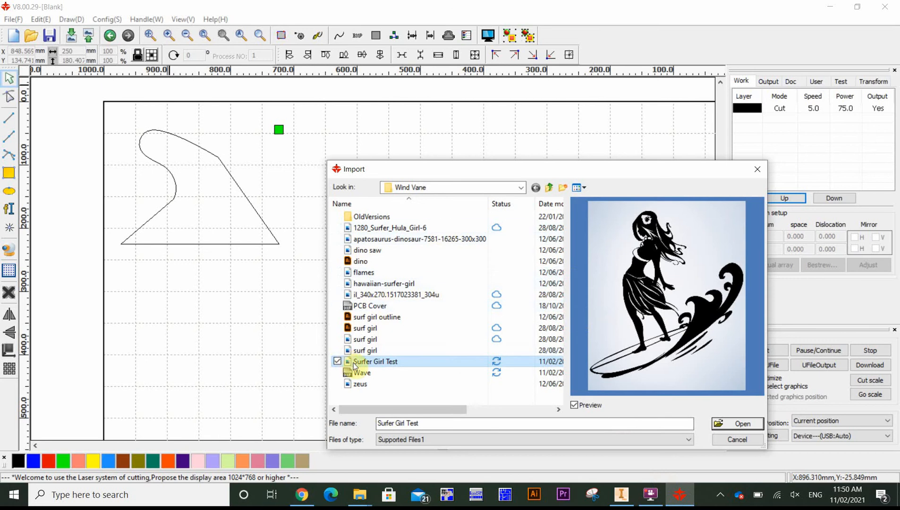
{"action": "mouse_move", "coordinate": [374, 366]}
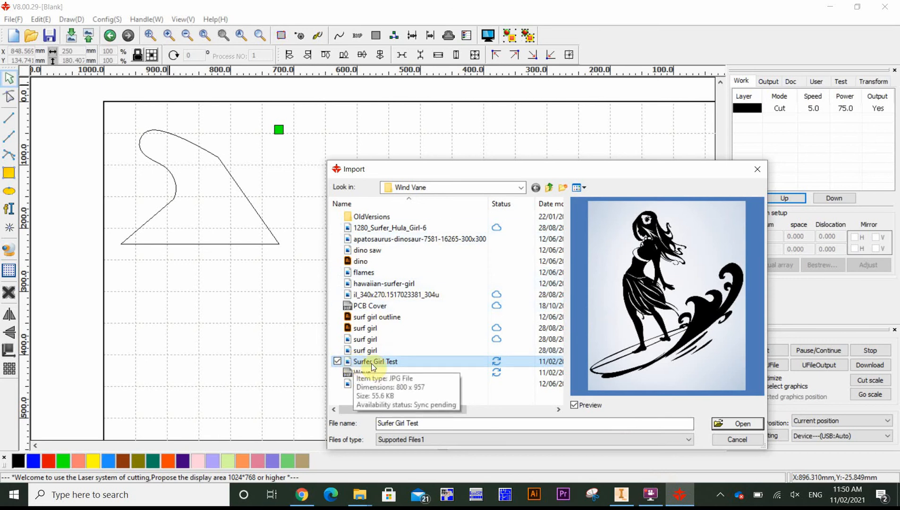
{"action": "left_click", "coordinate": [742, 423]}
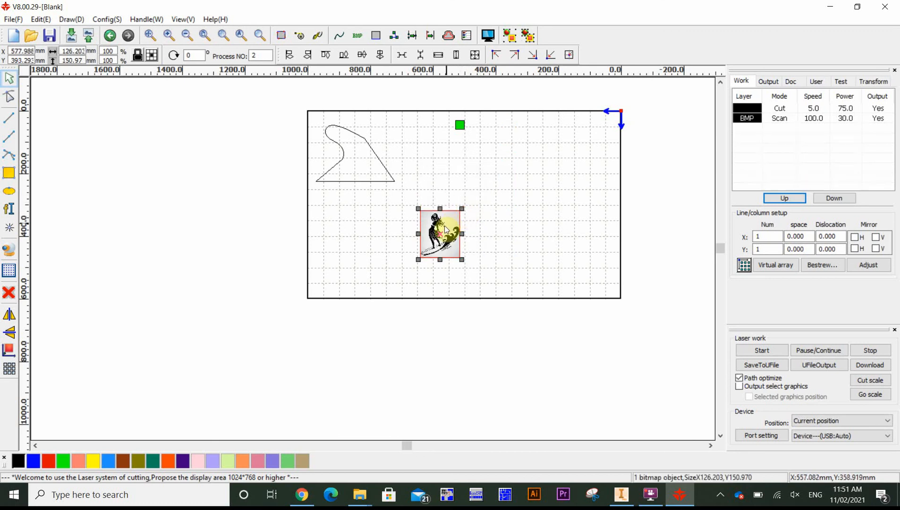
- Move the surfer girl bitmap onto the wave outline's triangular base and zoom in
{"action": "left_click_drag", "start_coordinate": [441, 234], "coordinate": [430, 223]}
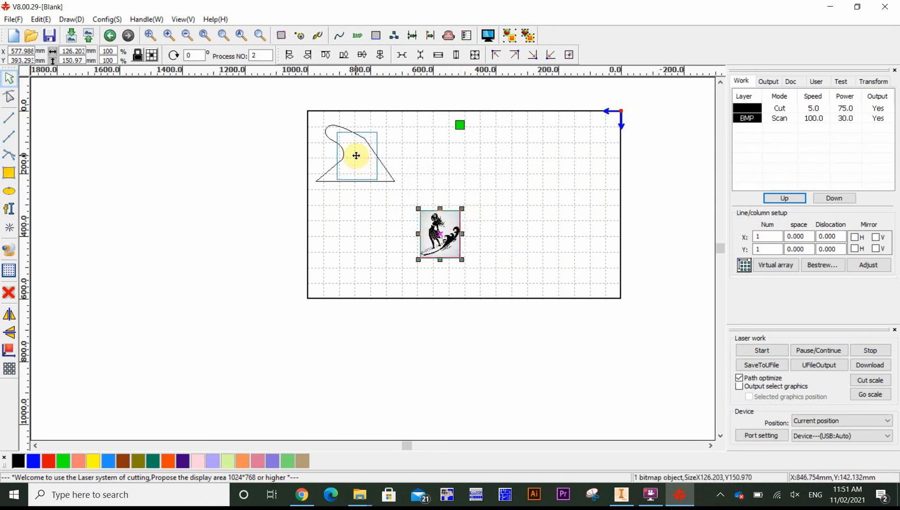
{"action": "left_click_drag", "start_coordinate": [439, 232], "coordinate": [354, 155]}
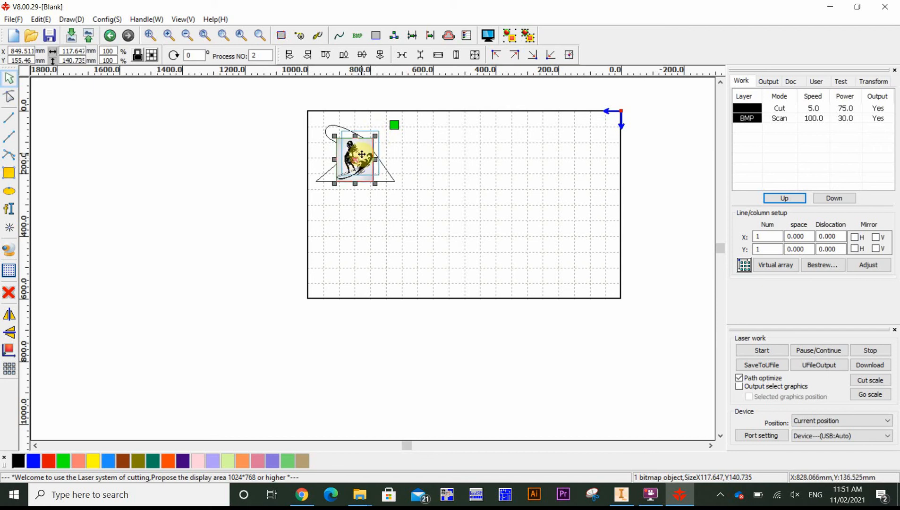
{"action": "left_click", "coordinate": [475, 55]}
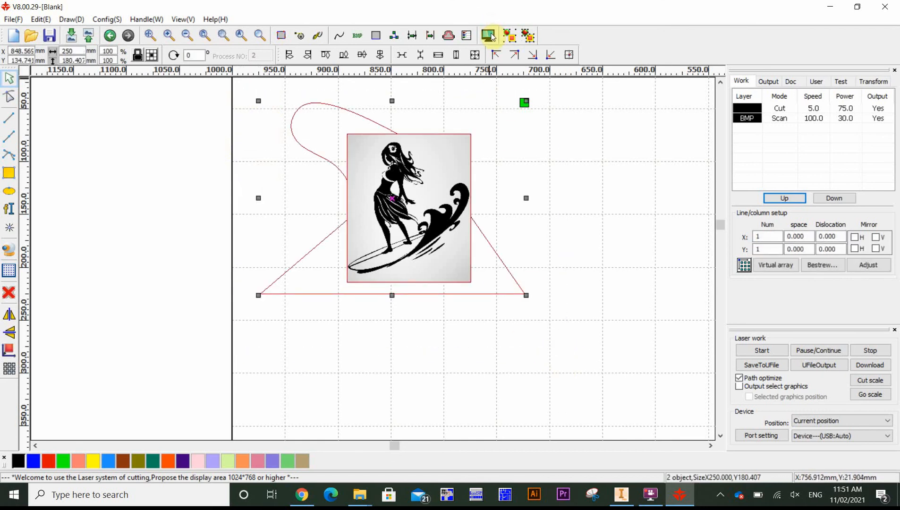
{"action": "mouse_move", "coordinate": [489, 36]}
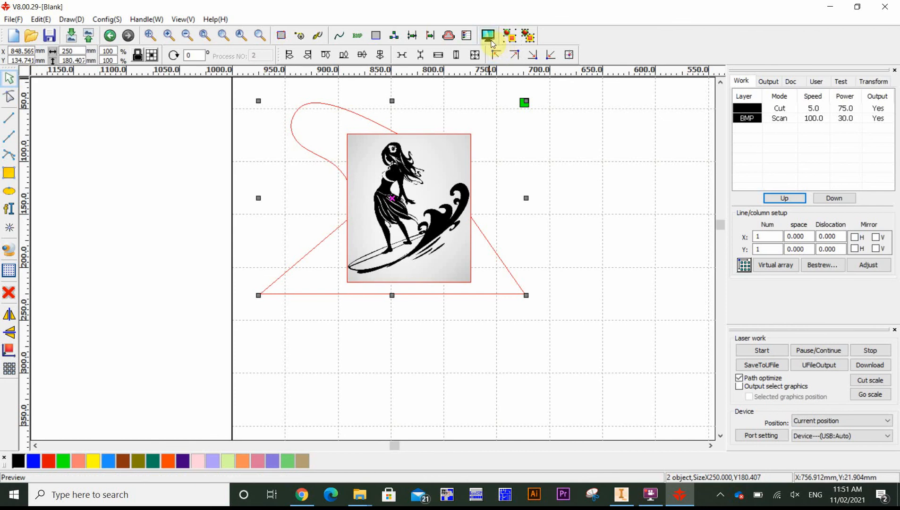
{"action": "left_click", "coordinate": [486, 35]}
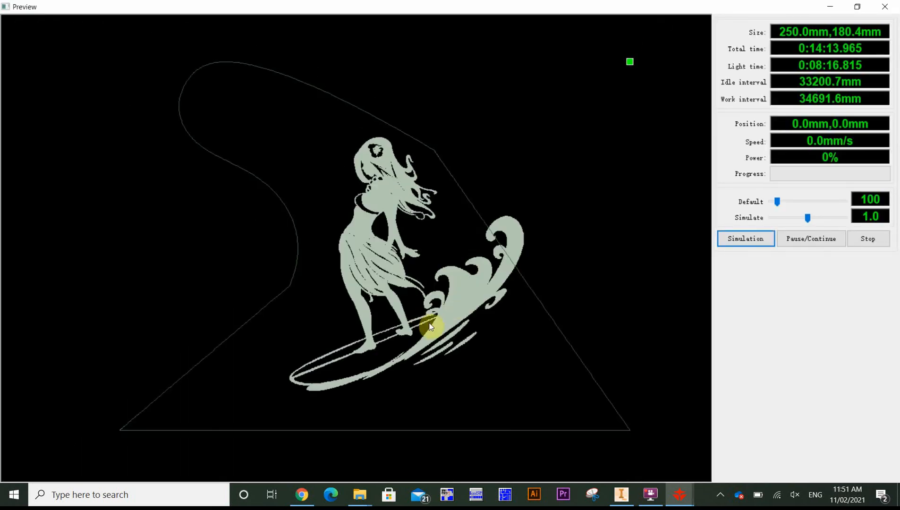
{"action": "mouse_move", "coordinate": [483, 212]}
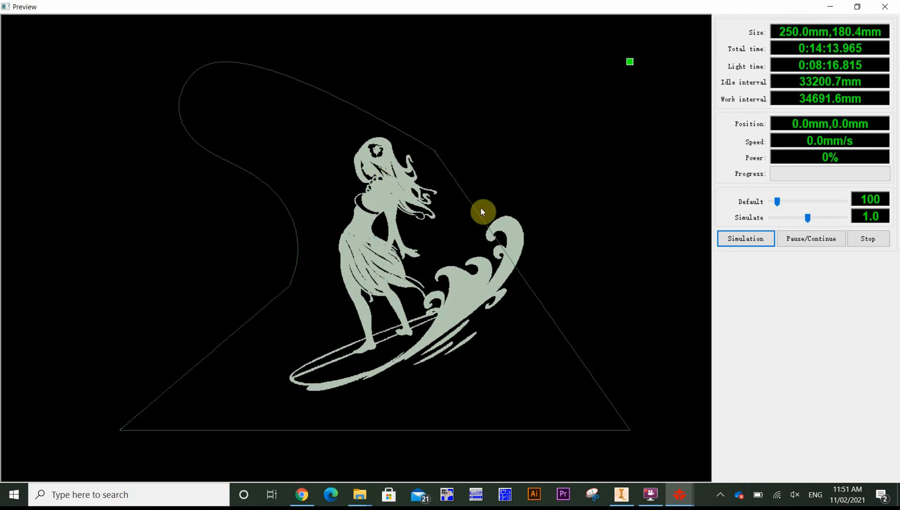
{"action": "mouse_move", "coordinate": [455, 311]}
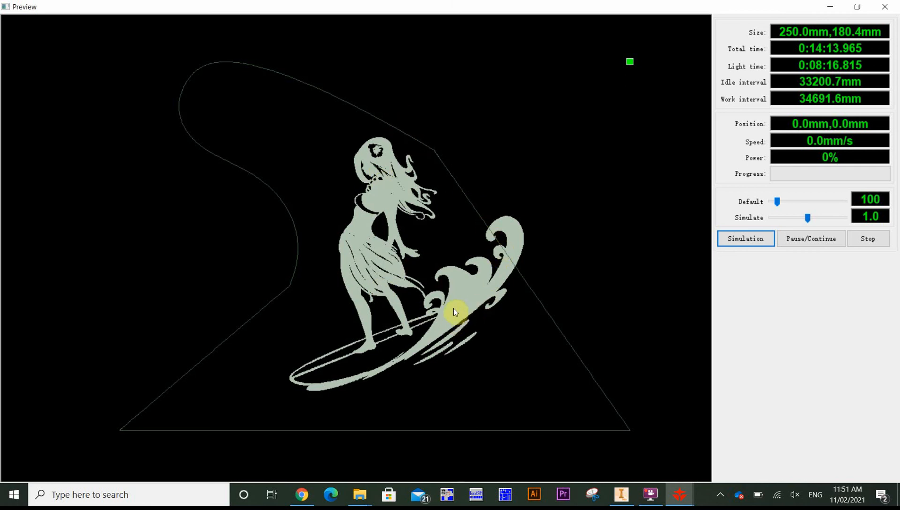
{"action": "mouse_move", "coordinate": [383, 326]}
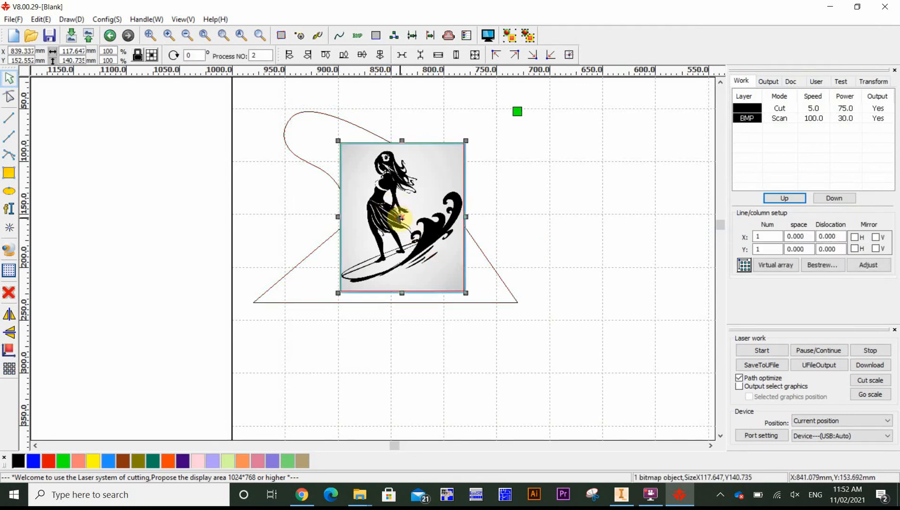
- Nudge the bitmap slightly left inside the outline and check it in the job preview
{"action": "left_click_drag", "start_coordinate": [401, 217], "coordinate": [383, 221]}
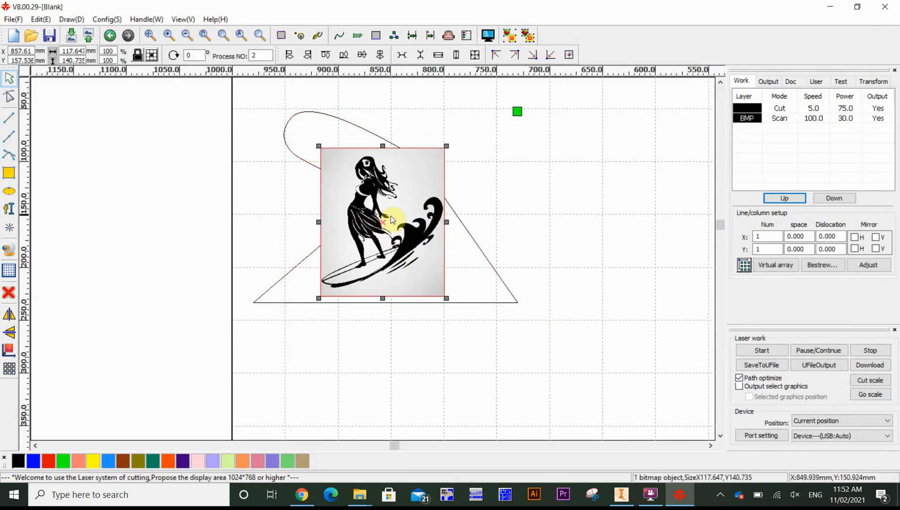
{"action": "left_click", "coordinate": [487, 35]}
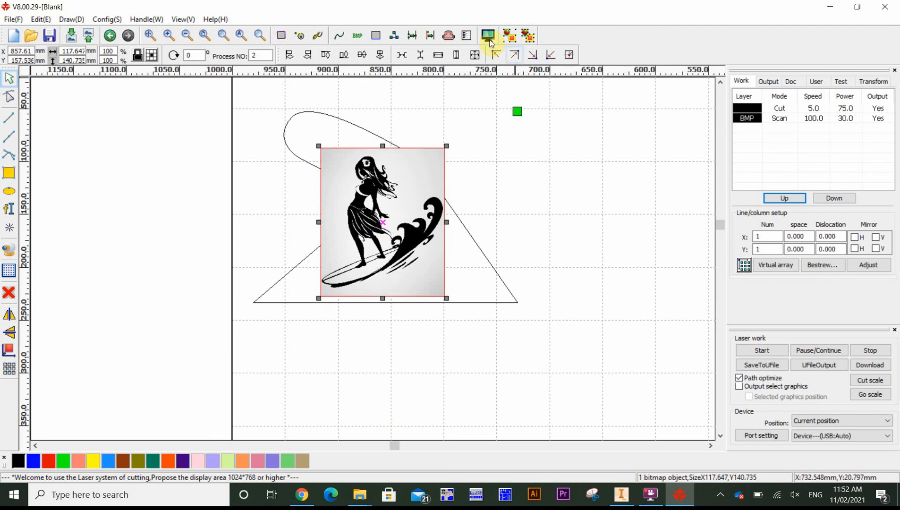
{"action": "left_click", "coordinate": [488, 36]}
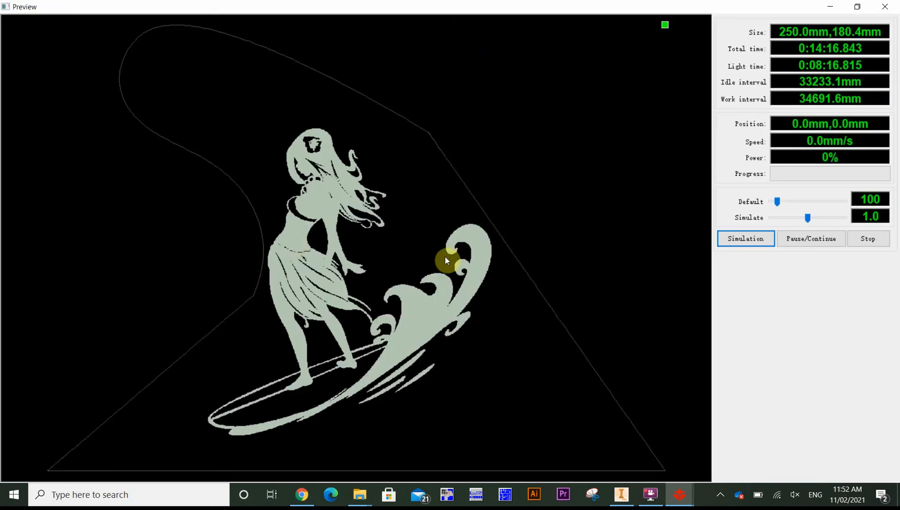
{"action": "mouse_move", "coordinate": [409, 210]}
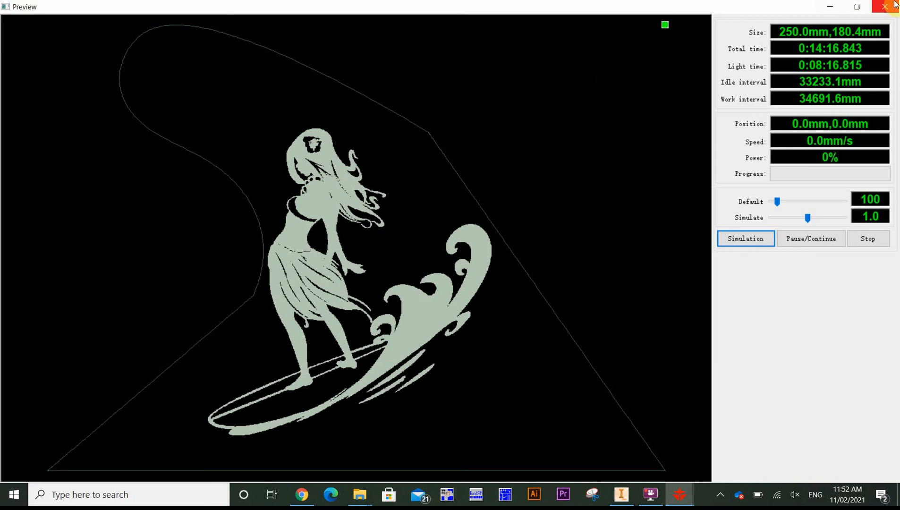
{"action": "mouse_move", "coordinate": [893, 6]}
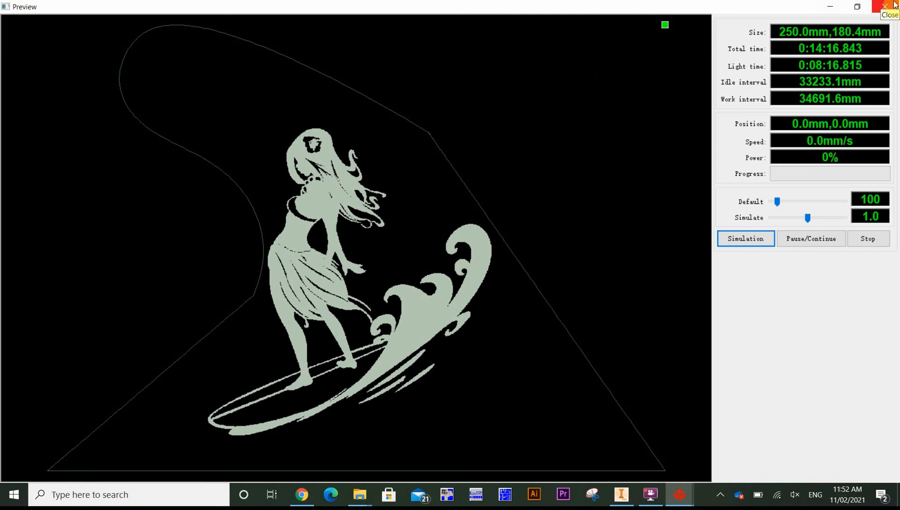
{"action": "left_click", "coordinate": [891, 8]}
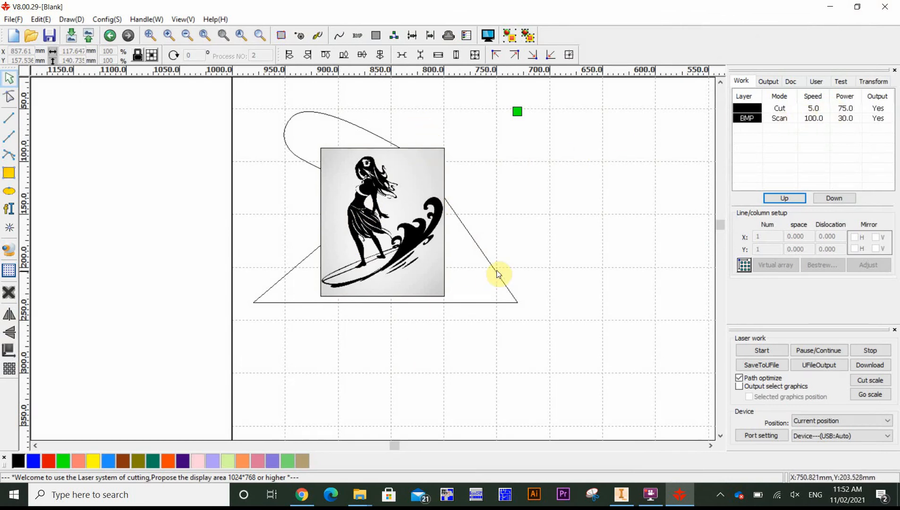
- Assign the selected wave outline to a new green cut layer
{"action": "left_click", "coordinate": [498, 274]}
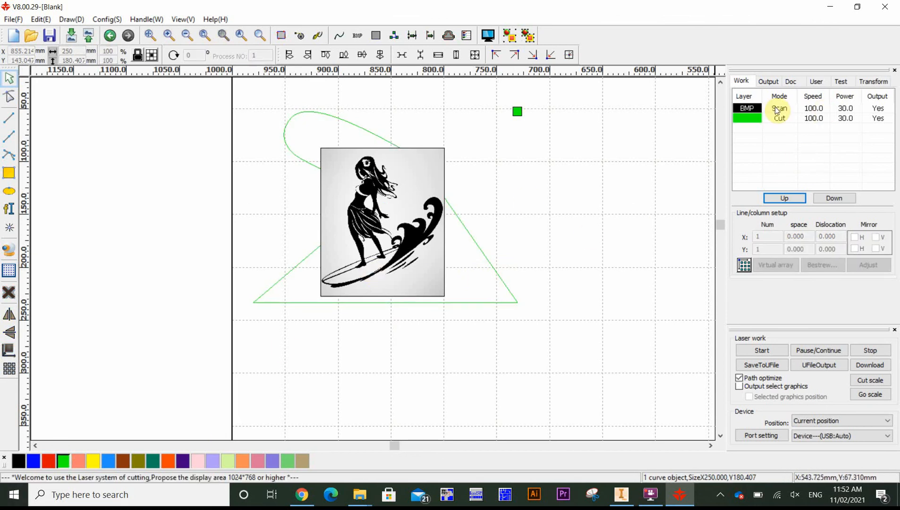
{"action": "left_click", "coordinate": [747, 107]}
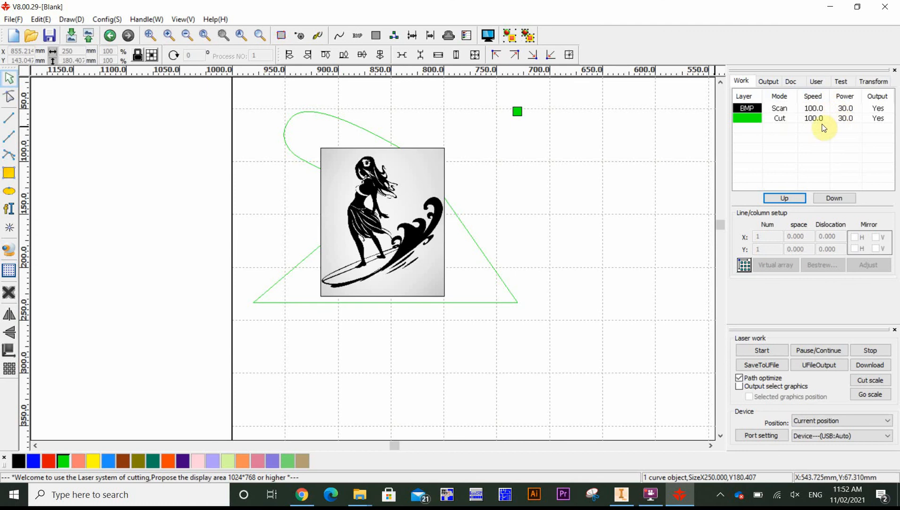
{"action": "mouse_move", "coordinate": [786, 142]}
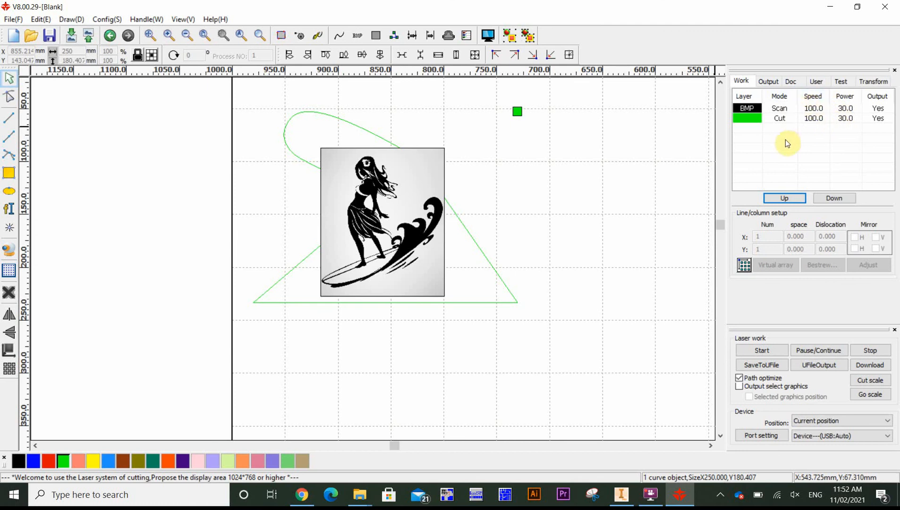
{"action": "mouse_move", "coordinate": [280, 206]}
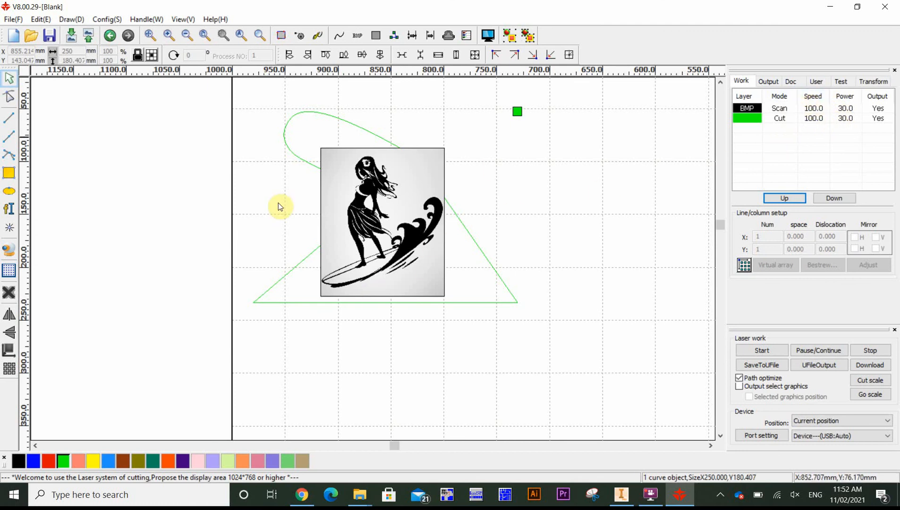
{"action": "mouse_move", "coordinate": [340, 156]}
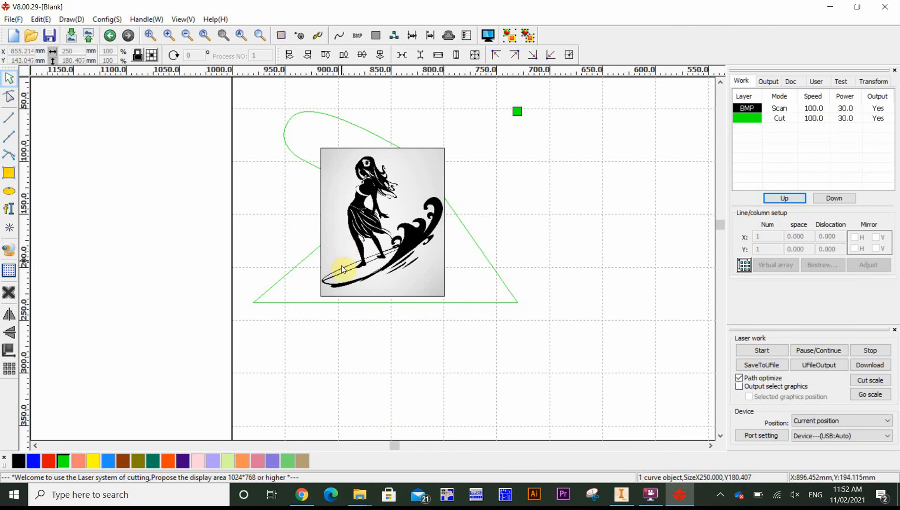
{"action": "mouse_move", "coordinate": [345, 297]}
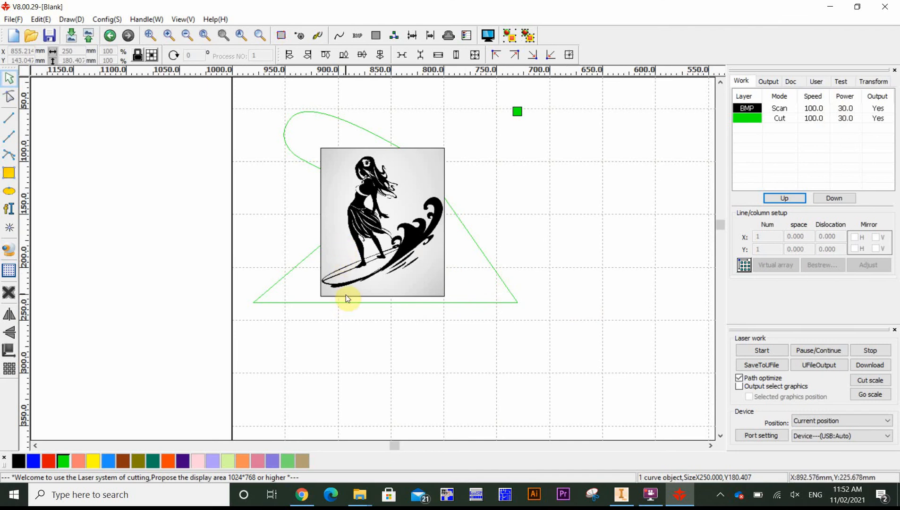